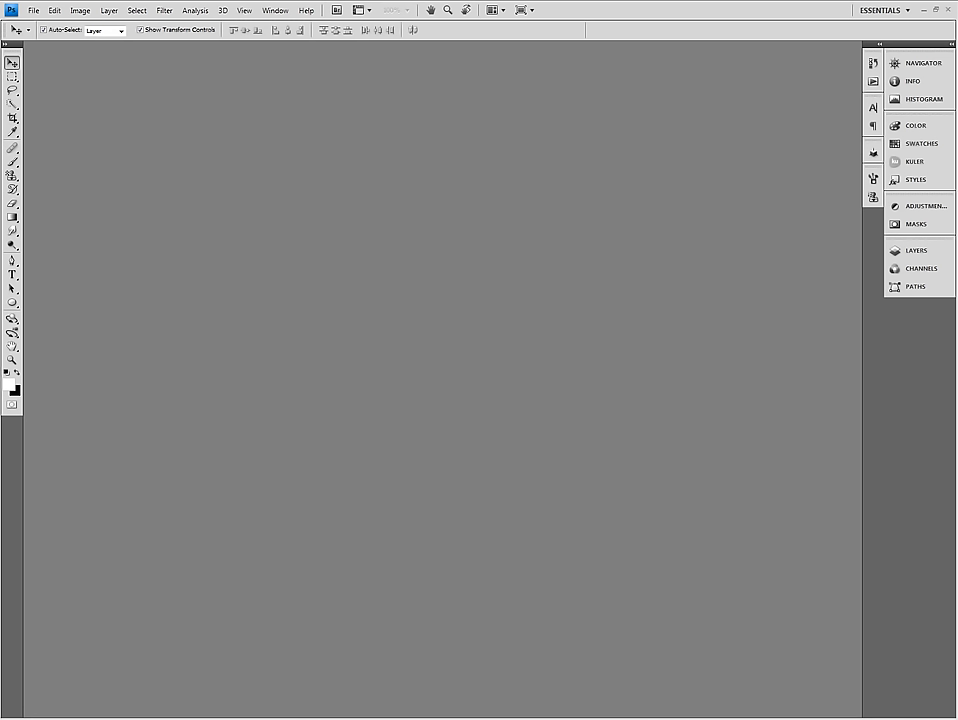
{"action": "mouse_move", "coordinate": [359, 106]}
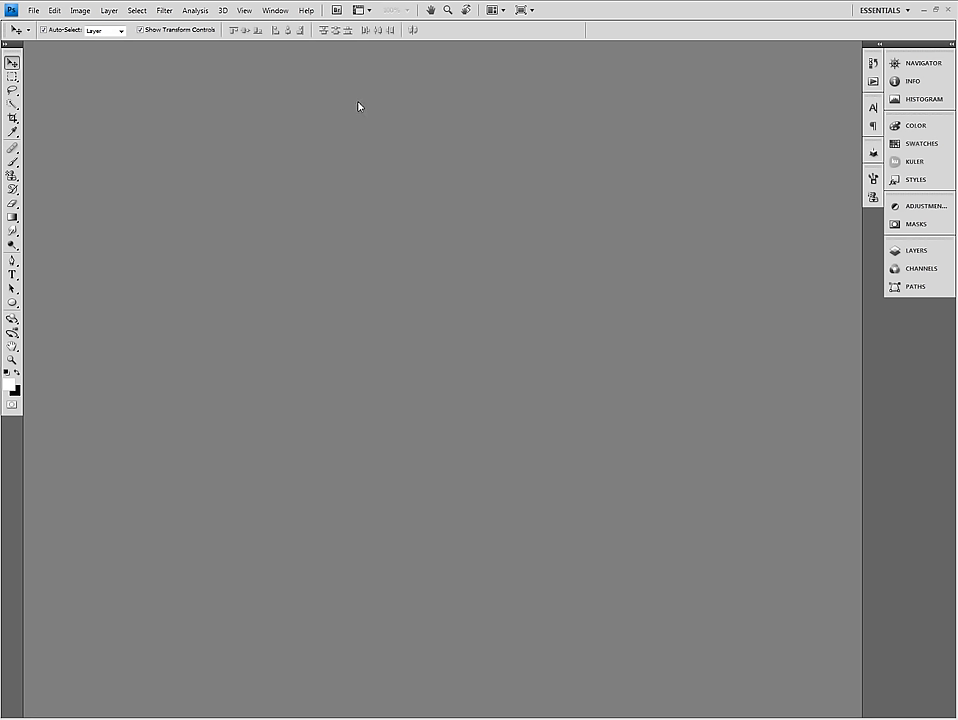
{"action": "mouse_move", "coordinate": [598, 12]}
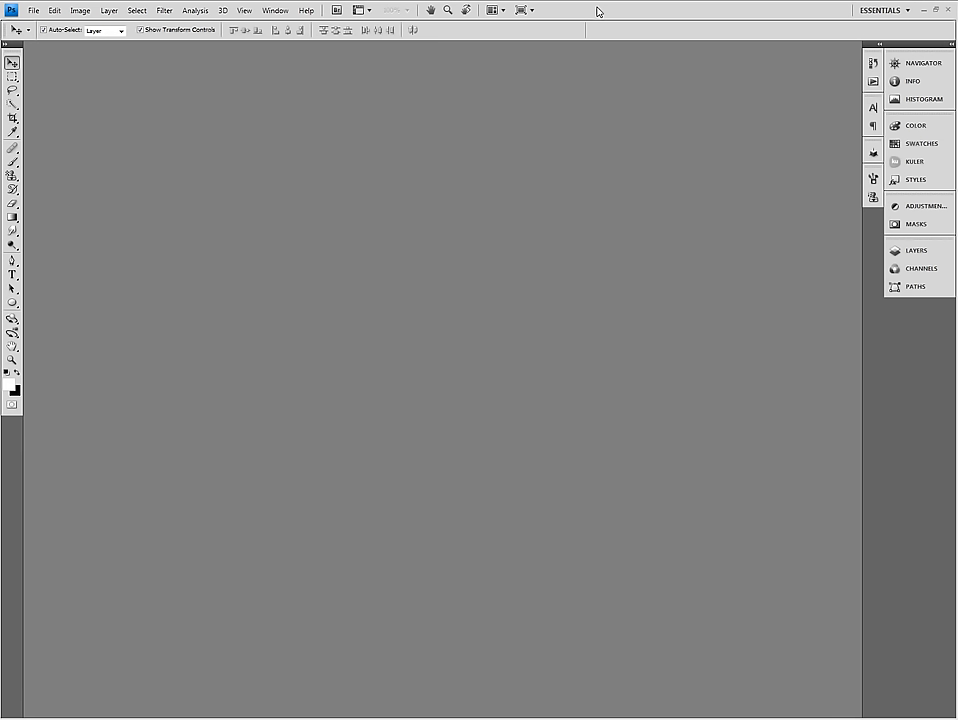
{"action": "mouse_move", "coordinate": [589, 21]}
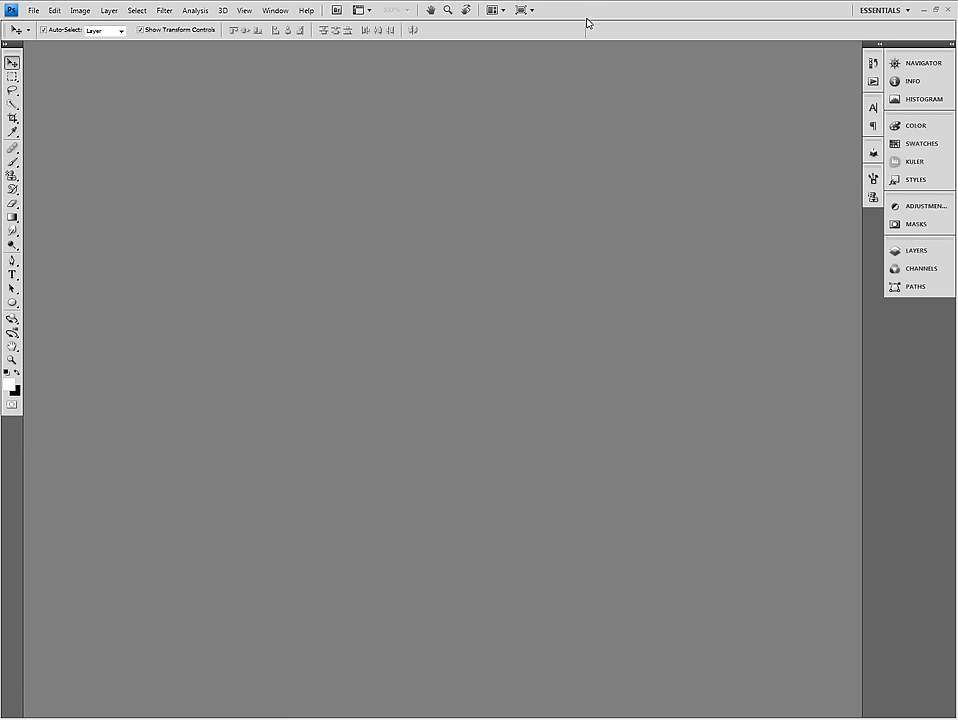
{"action": "mouse_move", "coordinate": [588, 25]}
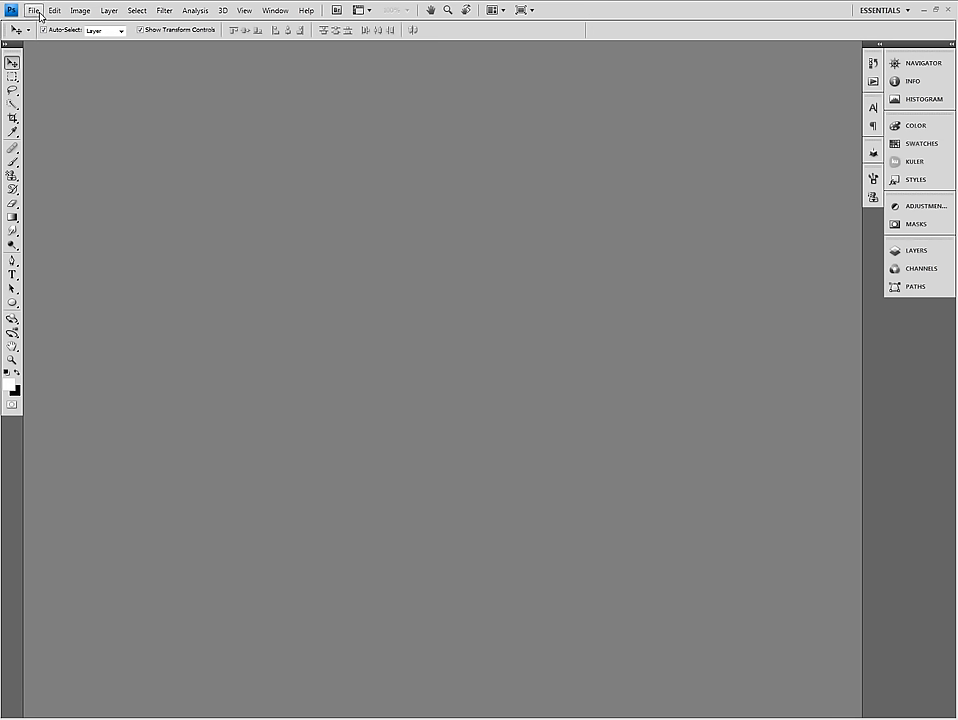
Create a new white 20 × 20 cm document at 300 pixels/inch from File > New
{"action": "left_click", "coordinate": [34, 10]}
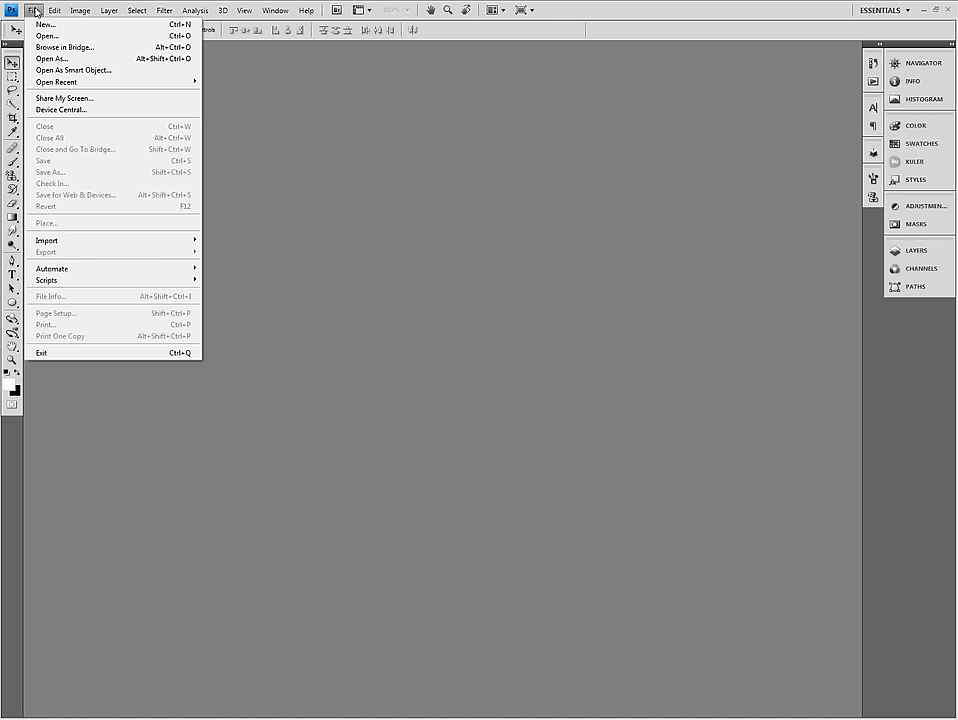
{"action": "mouse_move", "coordinate": [45, 24]}
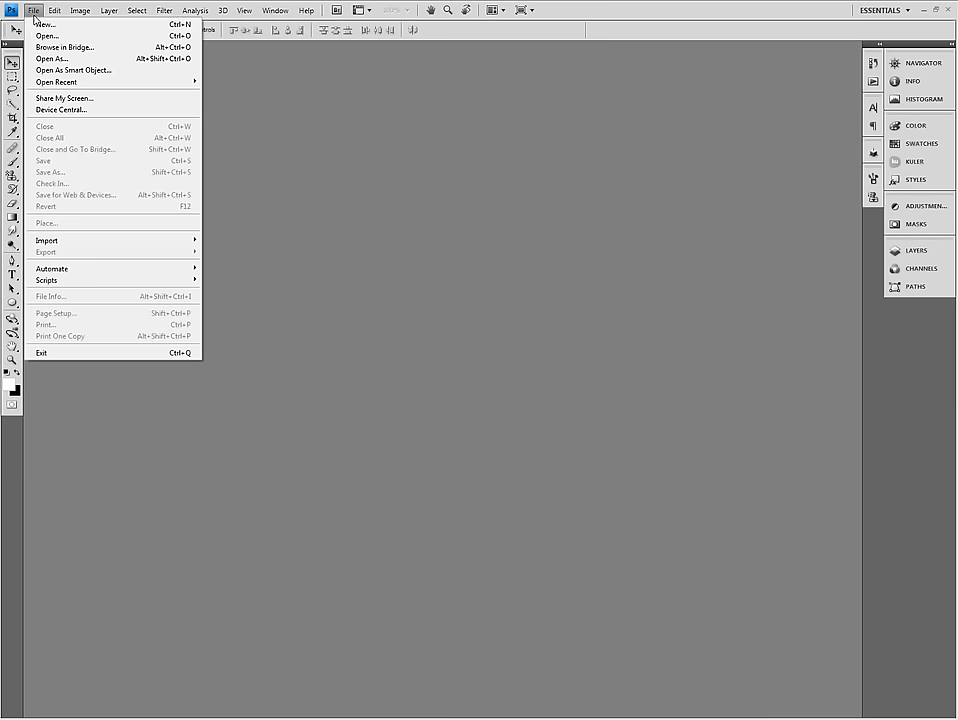
{"action": "left_click", "coordinate": [44, 24]}
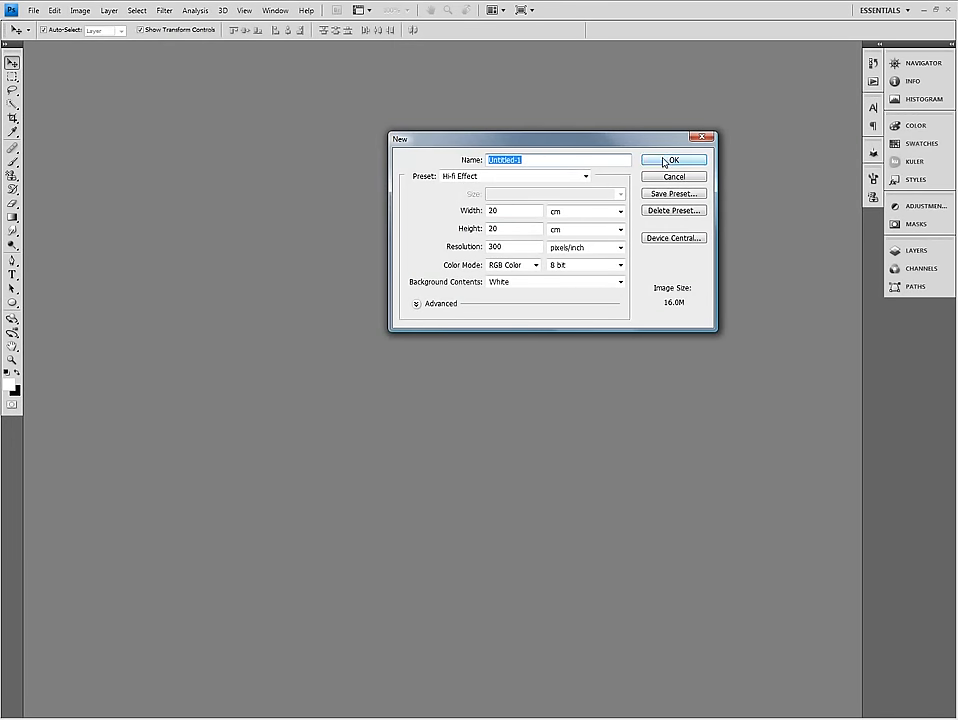
{"action": "left_click", "coordinate": [673, 159]}
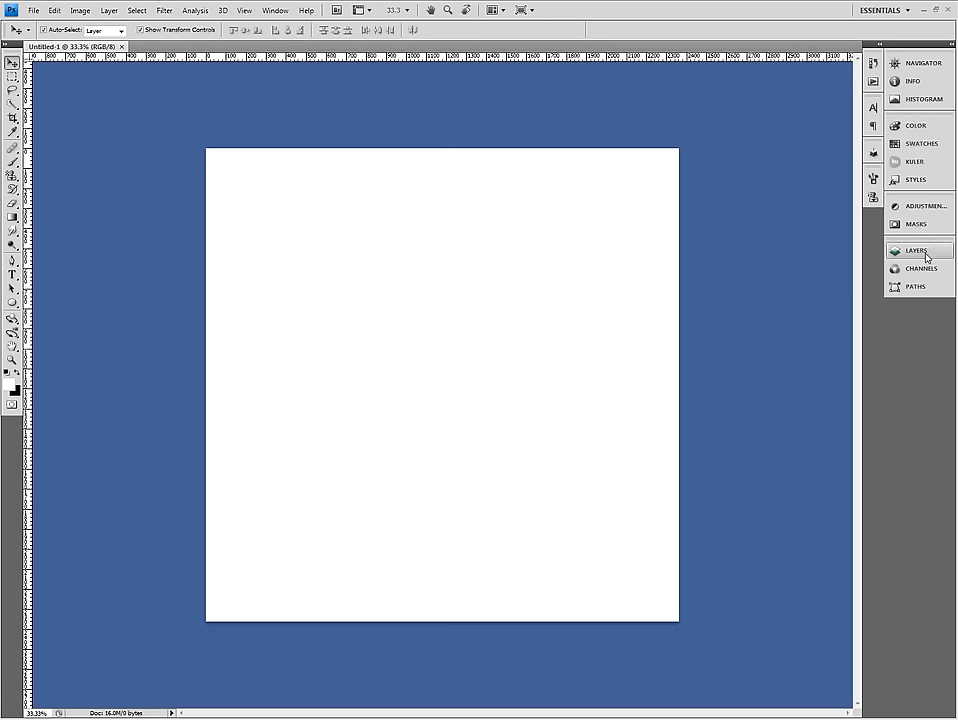
Expand the Layers panel
{"action": "left_click", "coordinate": [916, 250]}
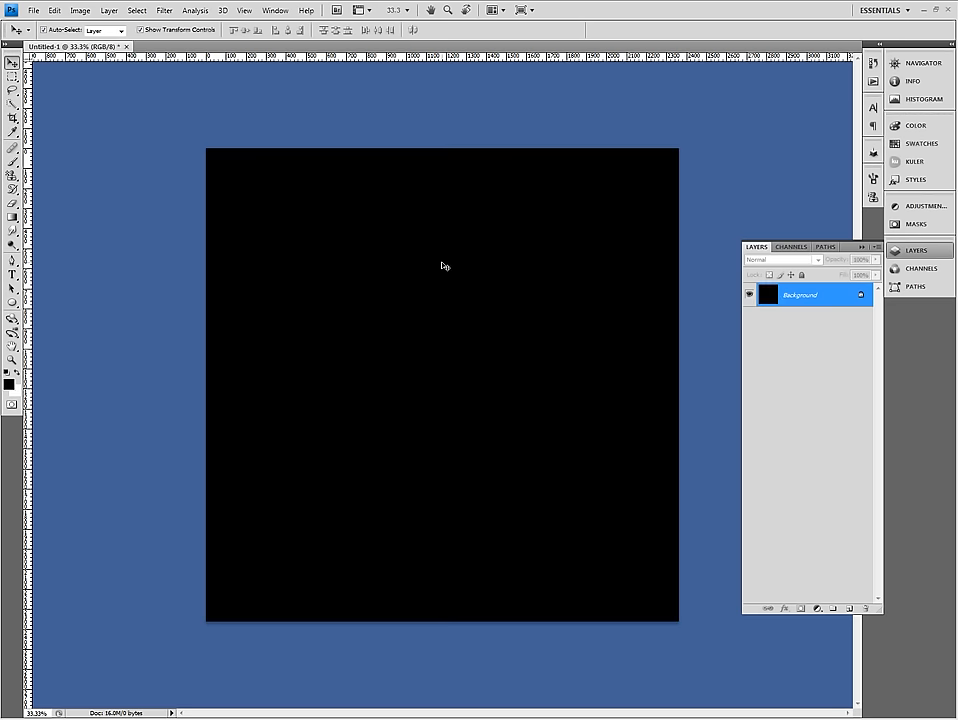
{"action": "mouse_move", "coordinate": [358, 294]}
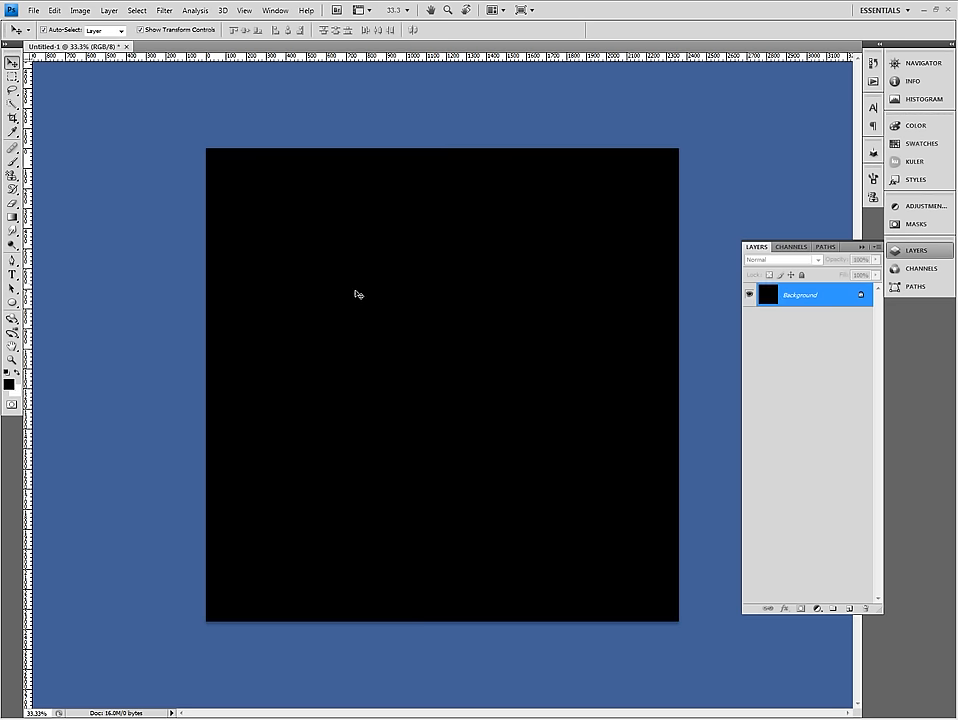
{"action": "mouse_move", "coordinate": [767, 498]}
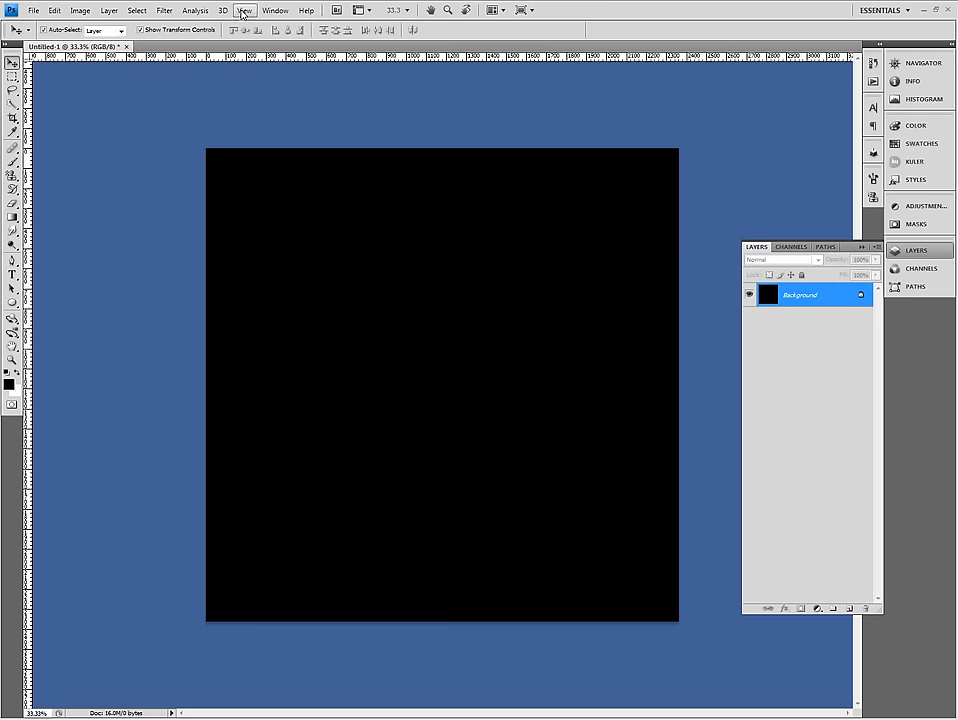
Open the View menu to check the extras options
{"action": "left_click", "coordinate": [244, 10]}
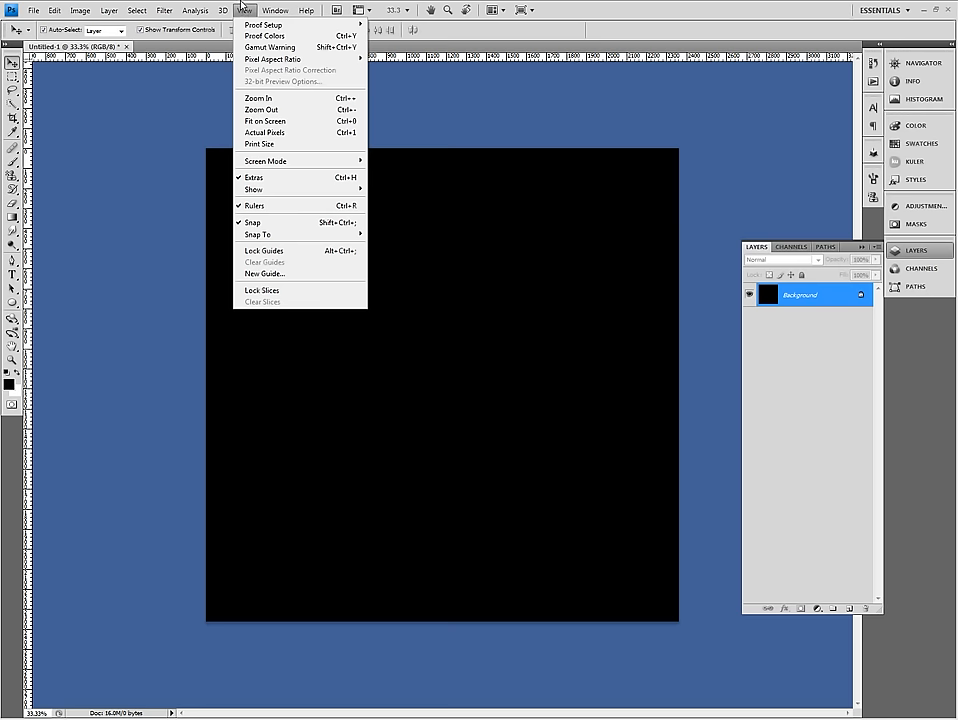
{"action": "mouse_move", "coordinate": [270, 189]}
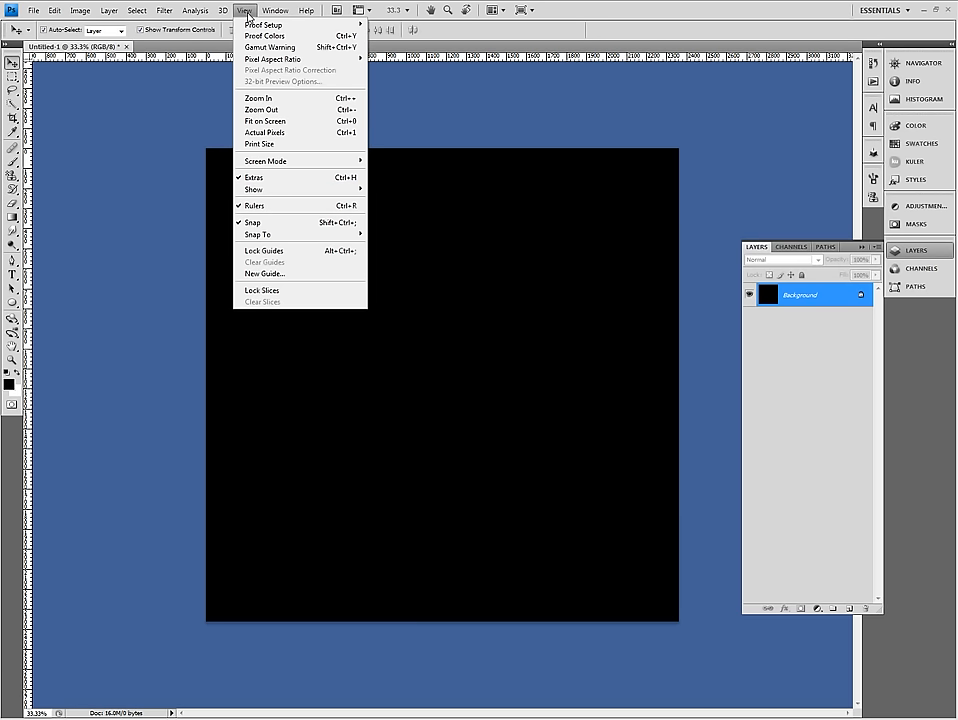
{"action": "mouse_move", "coordinate": [248, 17]}
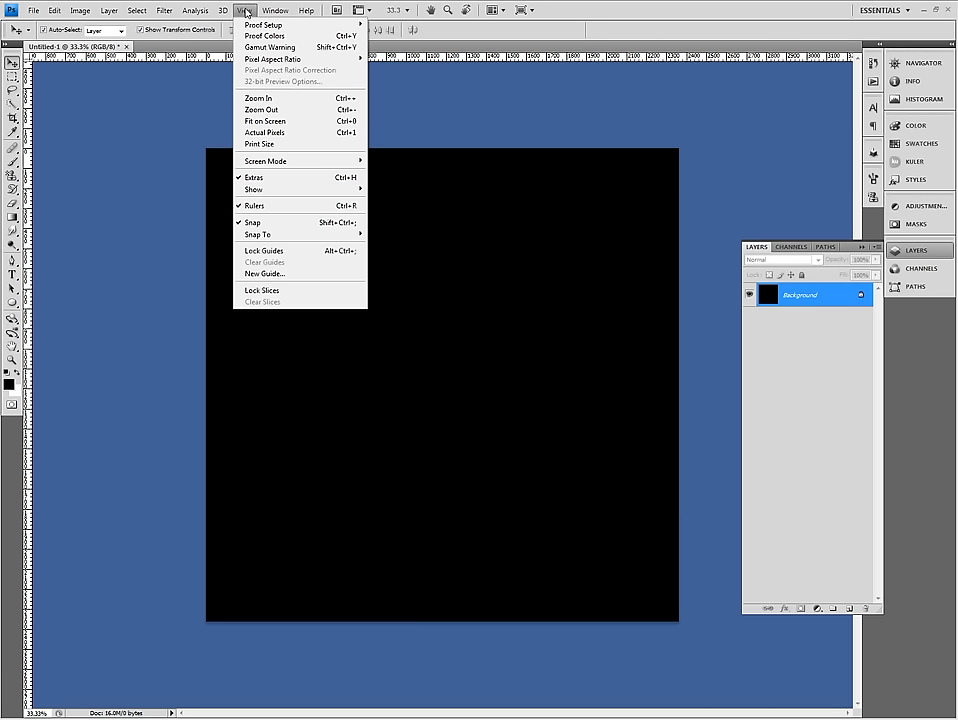
{"action": "mouse_move", "coordinate": [253, 189]}
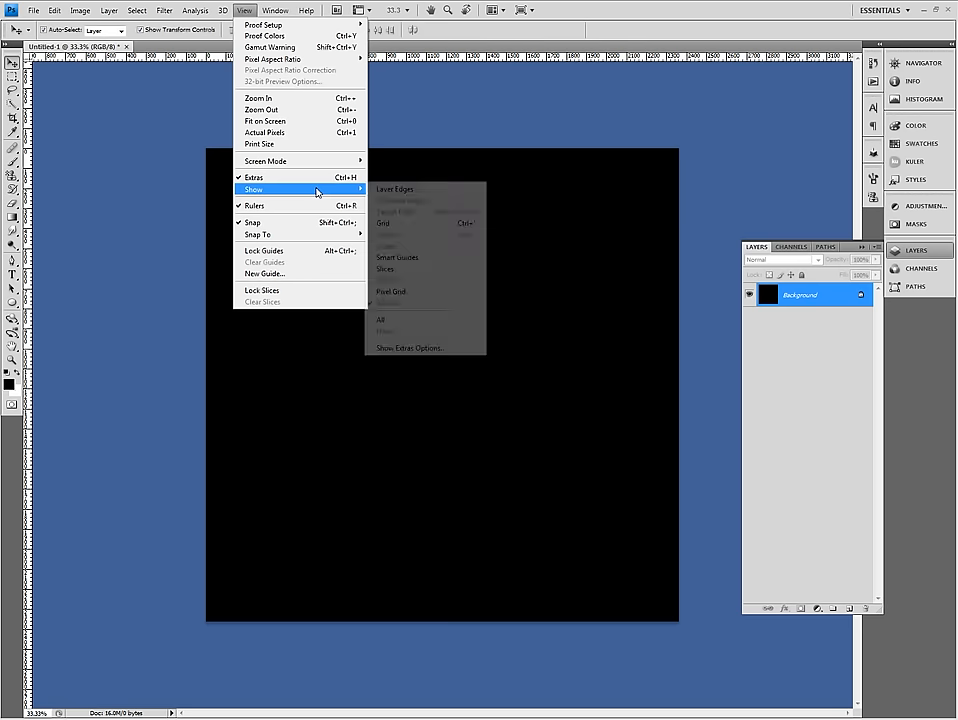
{"action": "mouse_move", "coordinate": [255, 205]}
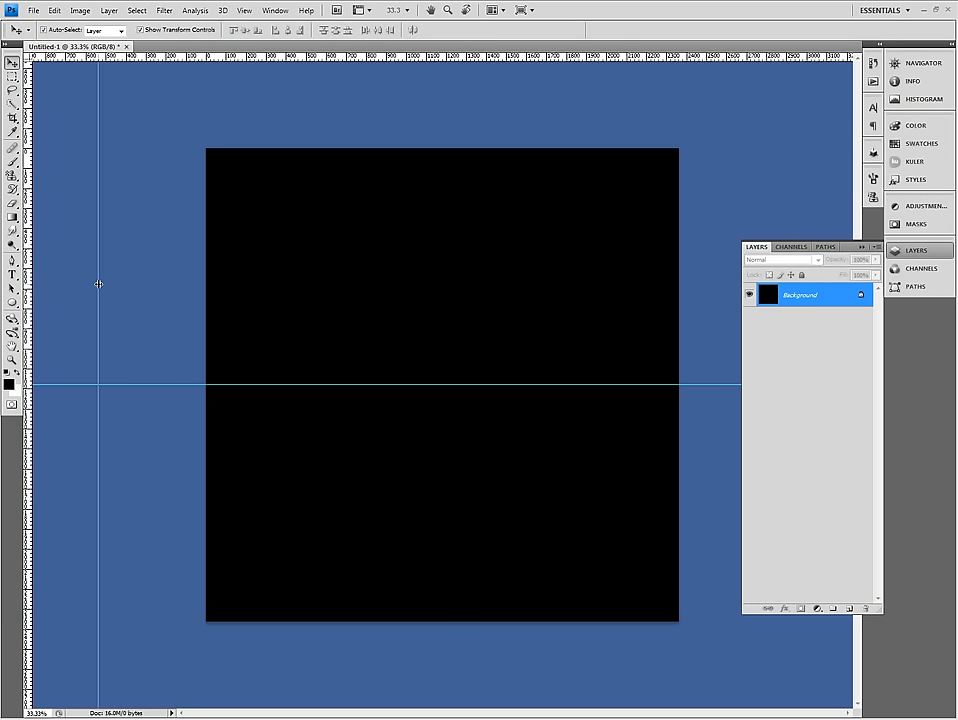
Place a vertical guide at the canvas centre and add a new empty layer
{"action": "left_click_drag", "start_coordinate": [98, 284], "coordinate": [396, 292]}
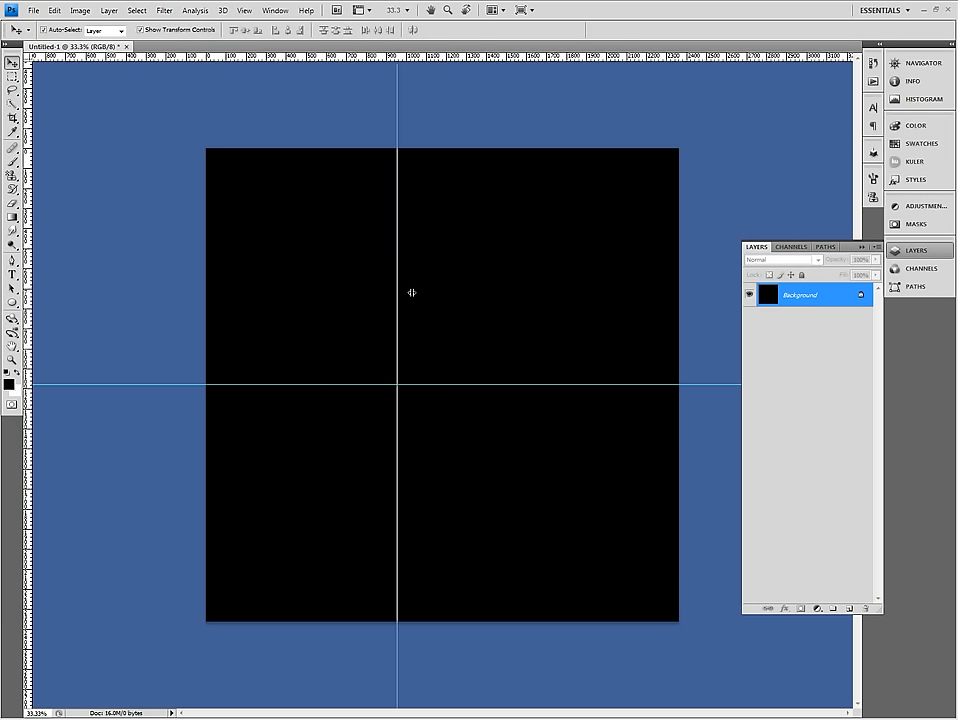
{"action": "left_click_drag", "start_coordinate": [397, 300], "coordinate": [444, 297]}
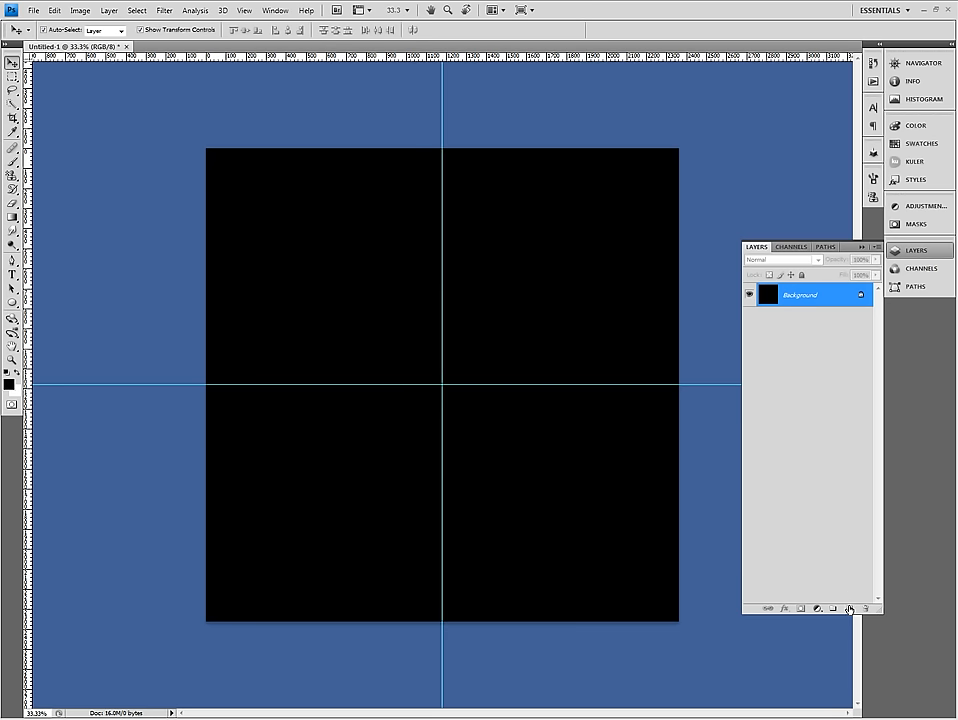
{"action": "left_click", "coordinate": [848, 608]}
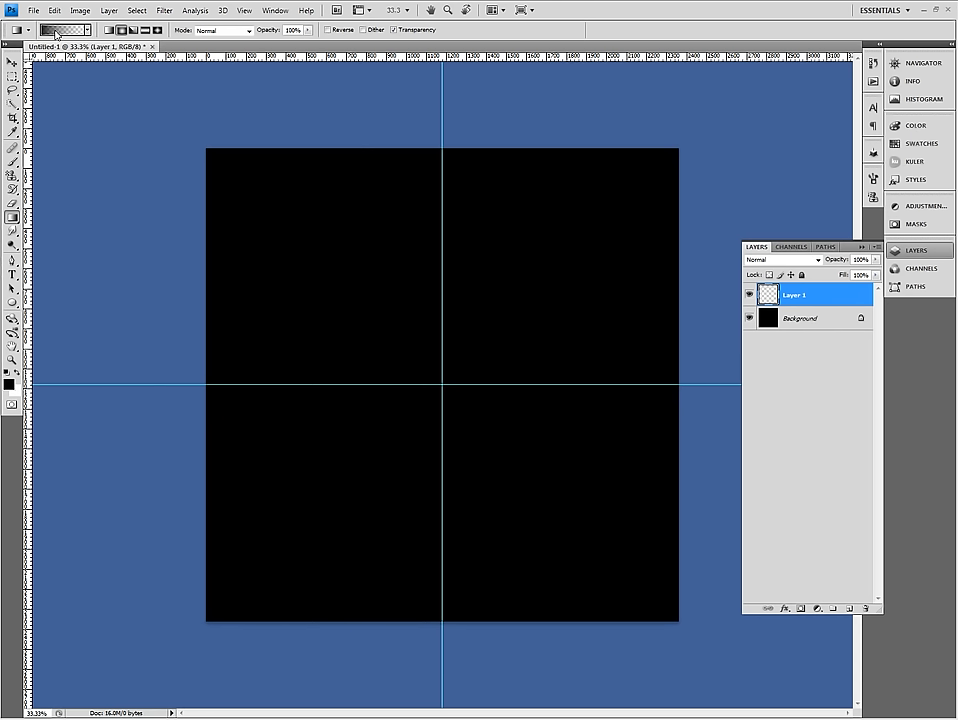
Set the gradient to a randomized Noise type with Add Transparency enabled
{"action": "left_click", "coordinate": [45, 29]}
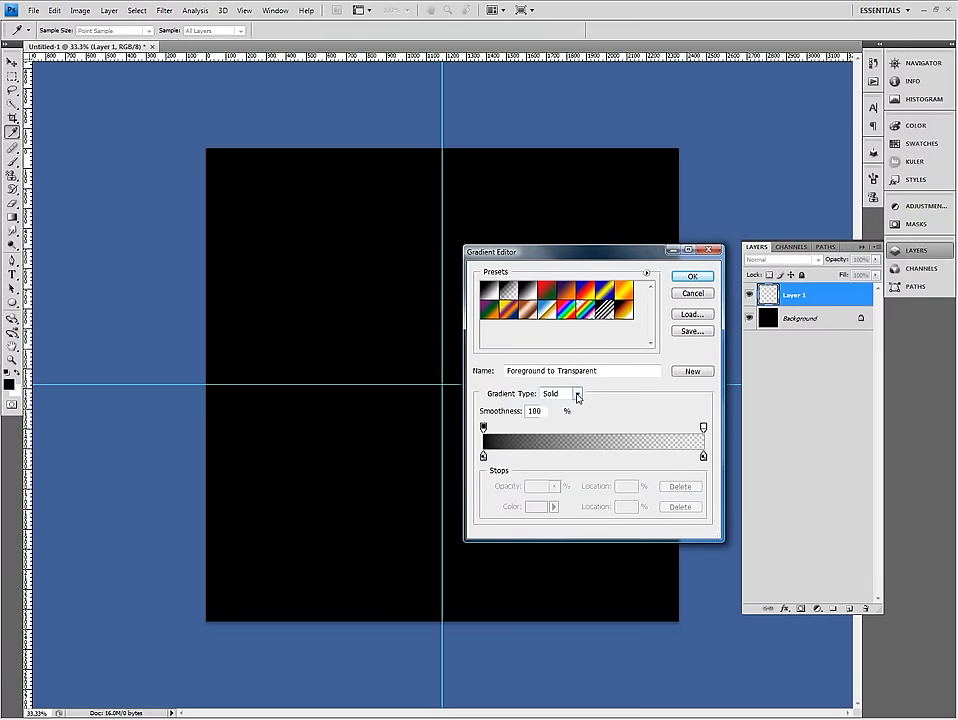
{"action": "left_click", "coordinate": [576, 393]}
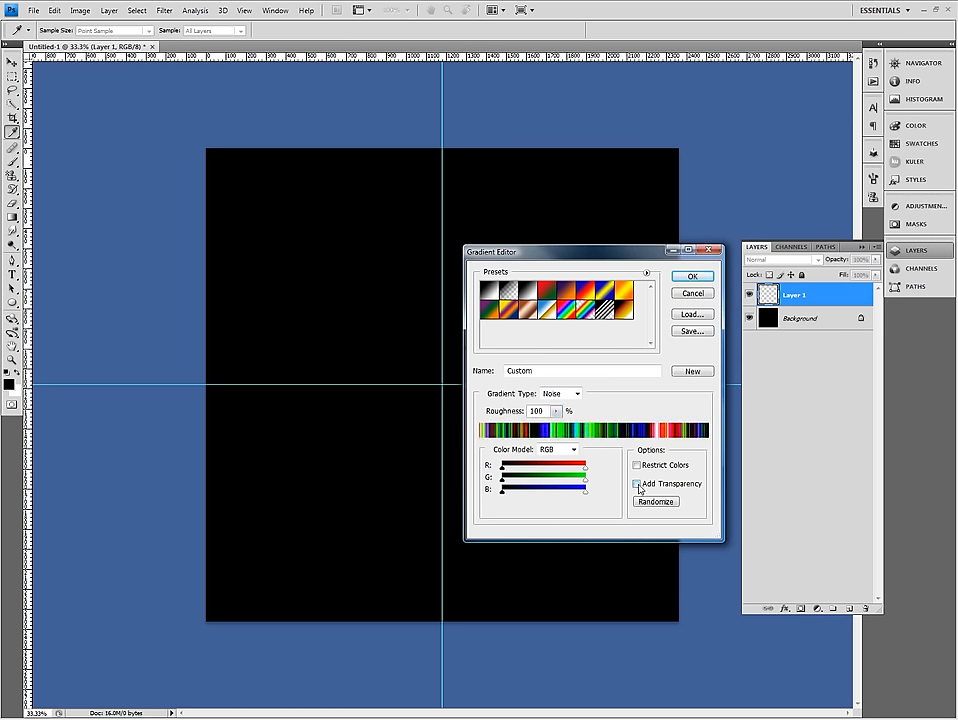
{"action": "left_click", "coordinate": [636, 483]}
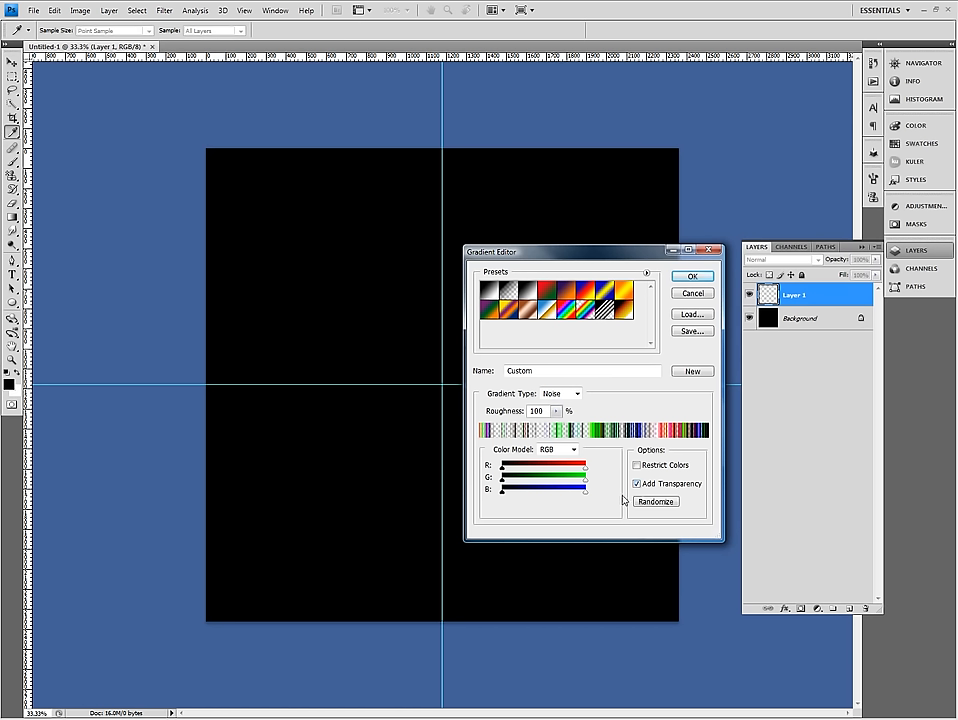
{"action": "left_click", "coordinate": [656, 501]}
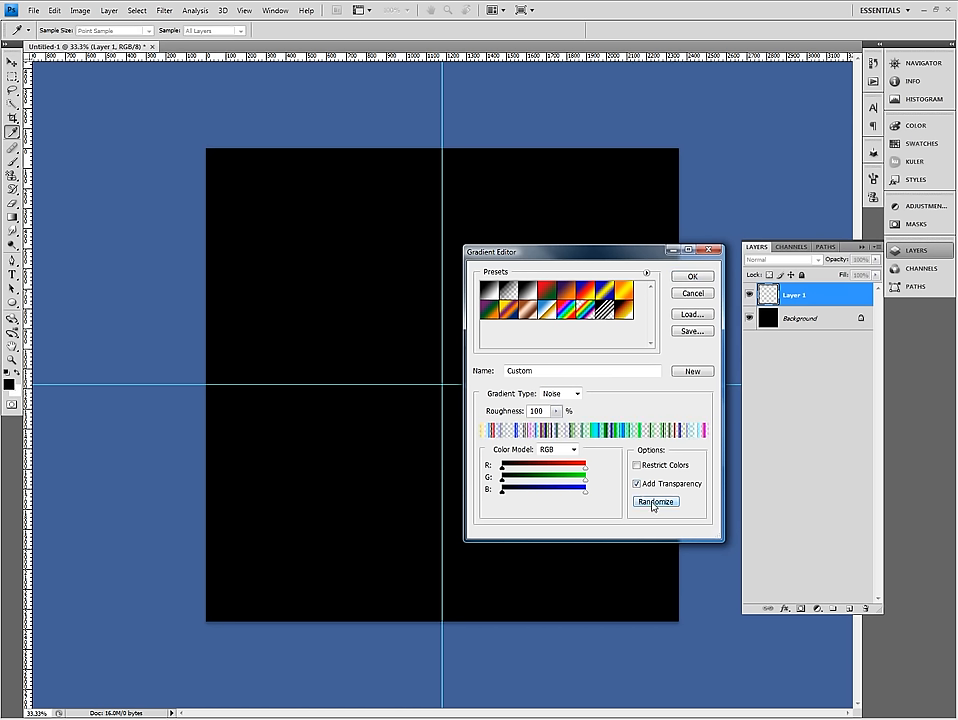
{"action": "left_click", "coordinate": [655, 501]}
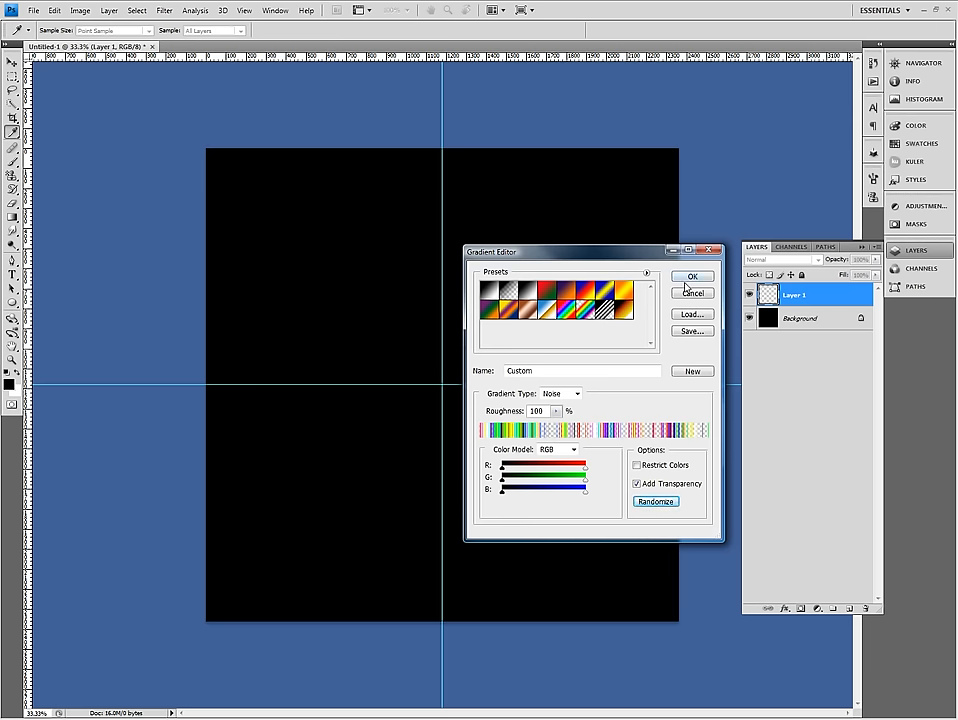
{"action": "left_click", "coordinate": [692, 276]}
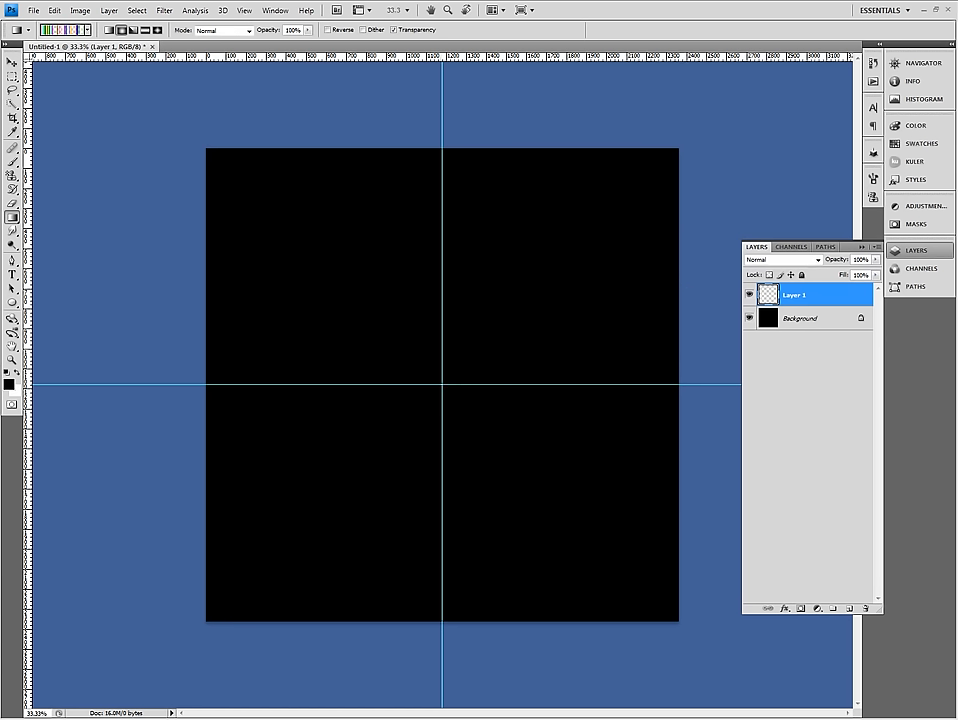
{"action": "mouse_move", "coordinate": [243, 10]}
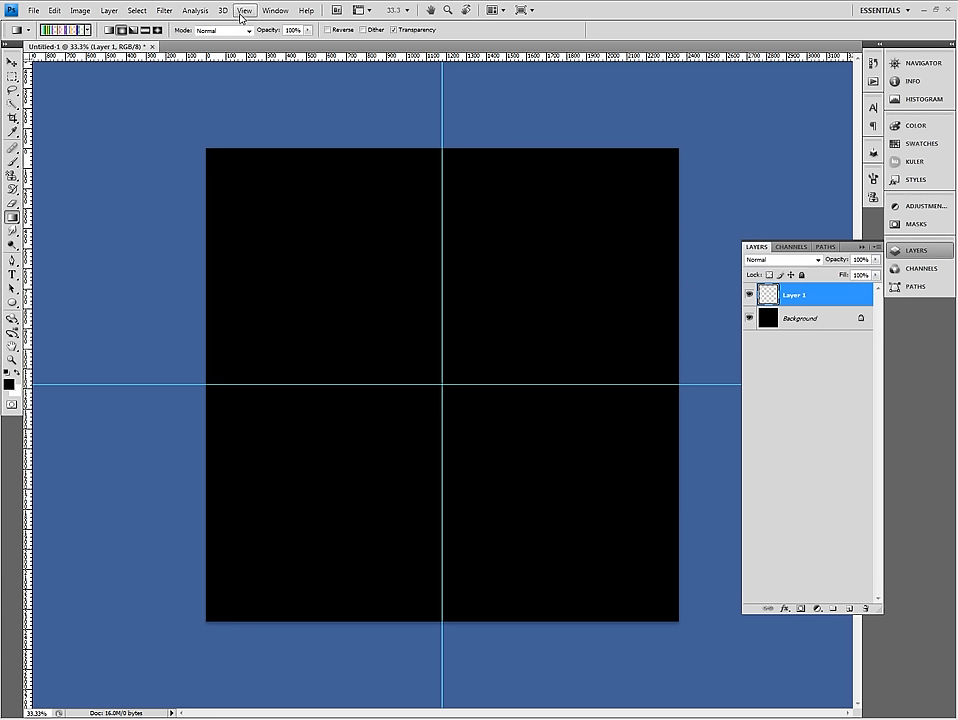
{"action": "mouse_move", "coordinate": [243, 10]}
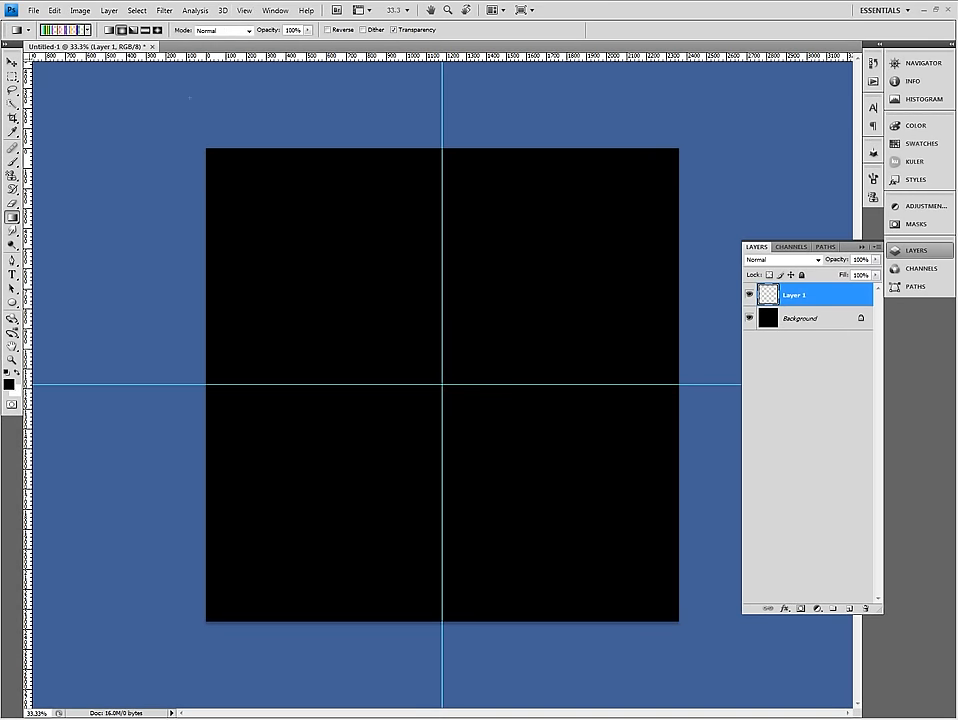
Toggle snapping to guides in the View menu
{"action": "left_click", "coordinate": [243, 10]}
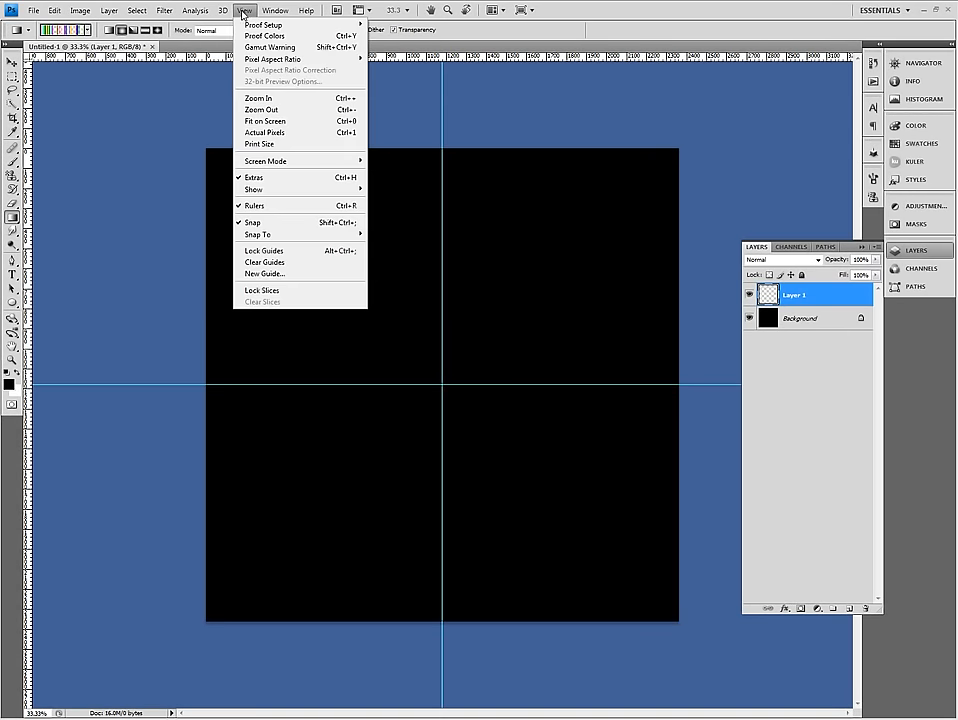
{"action": "mouse_move", "coordinate": [258, 234]}
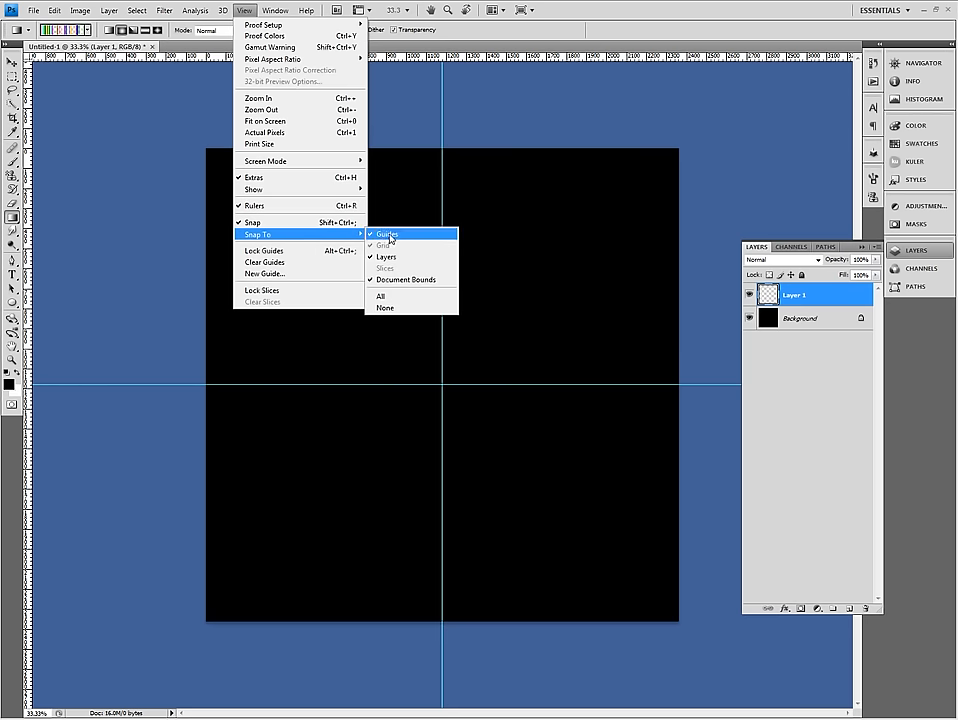
{"action": "left_click", "coordinate": [386, 234]}
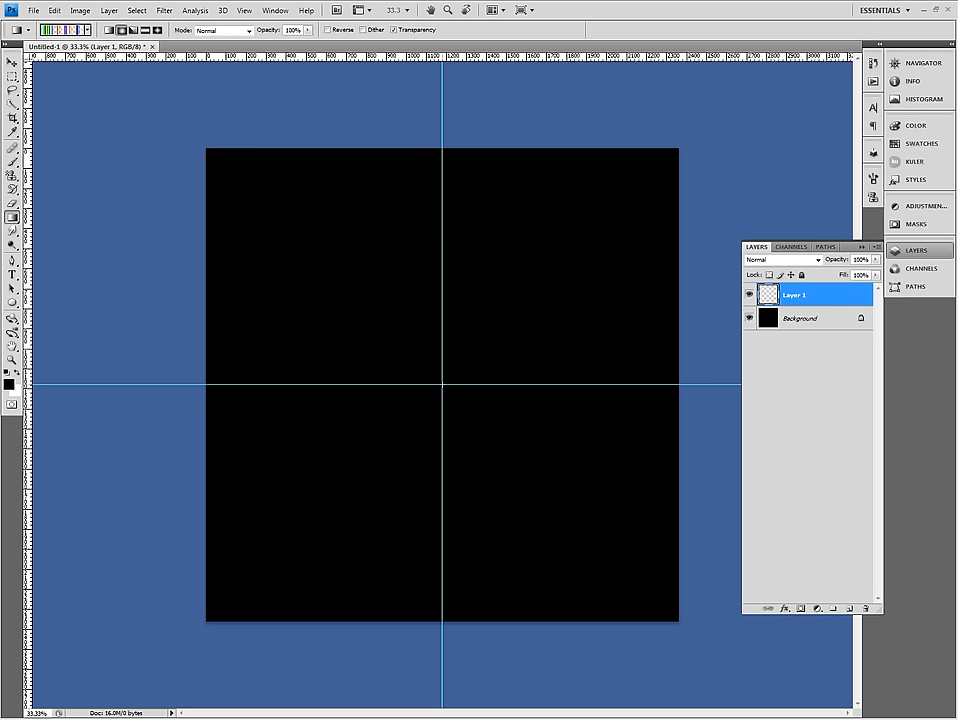
Drag the noise gradient outward from the guide intersection on Layer 1
{"action": "left_click_drag", "start_coordinate": [442, 385], "coordinate": [550, 263]}
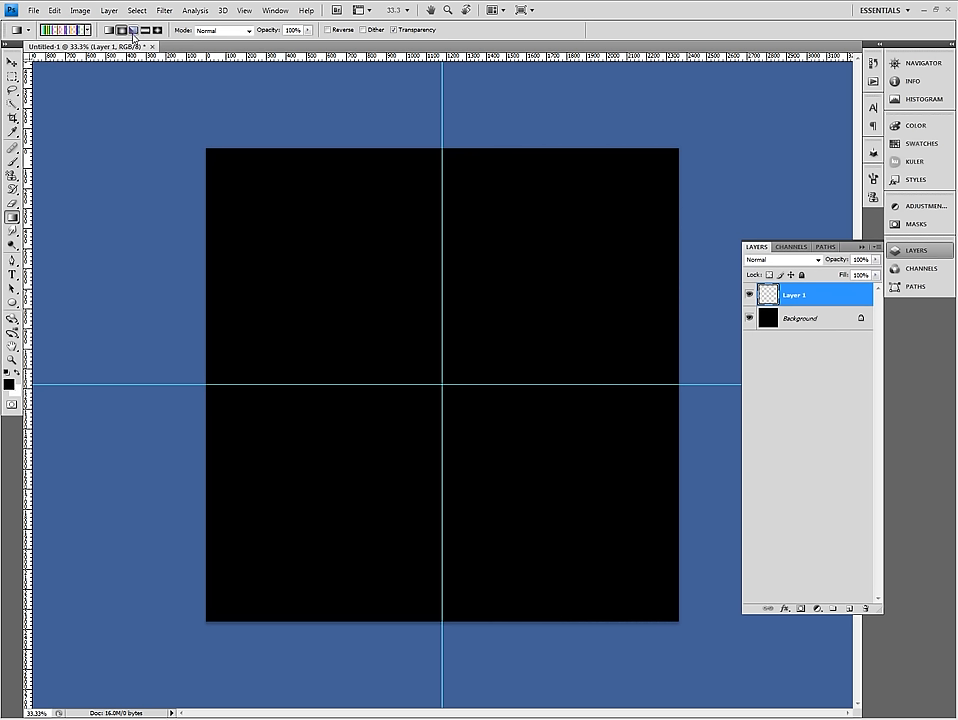
{"action": "mouse_move", "coordinate": [132, 38]}
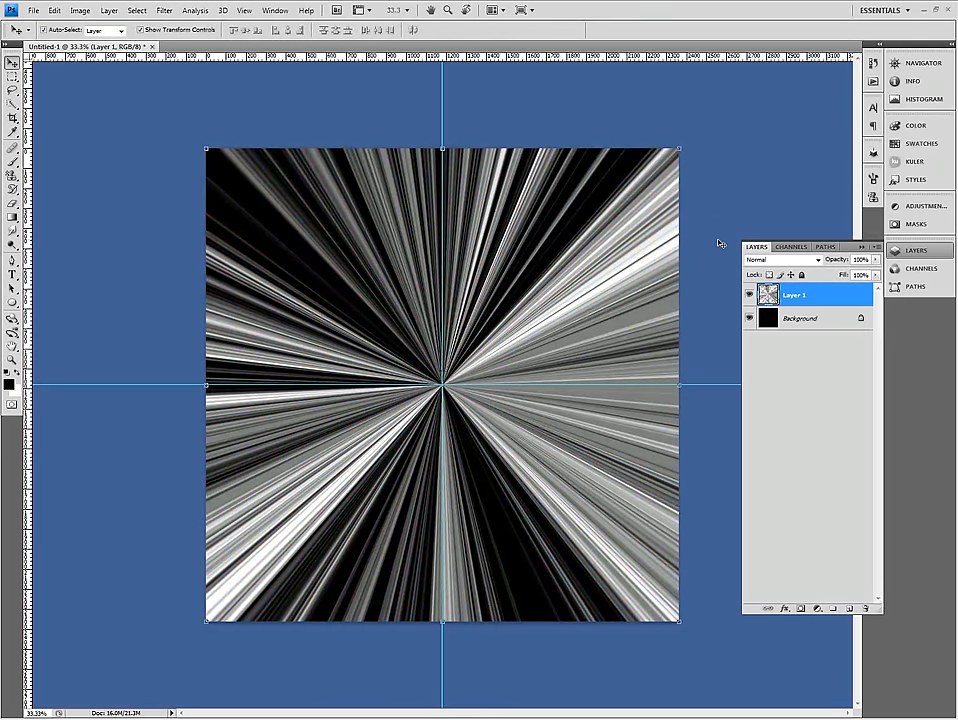
{"action": "mouse_move", "coordinate": [148, 201]}
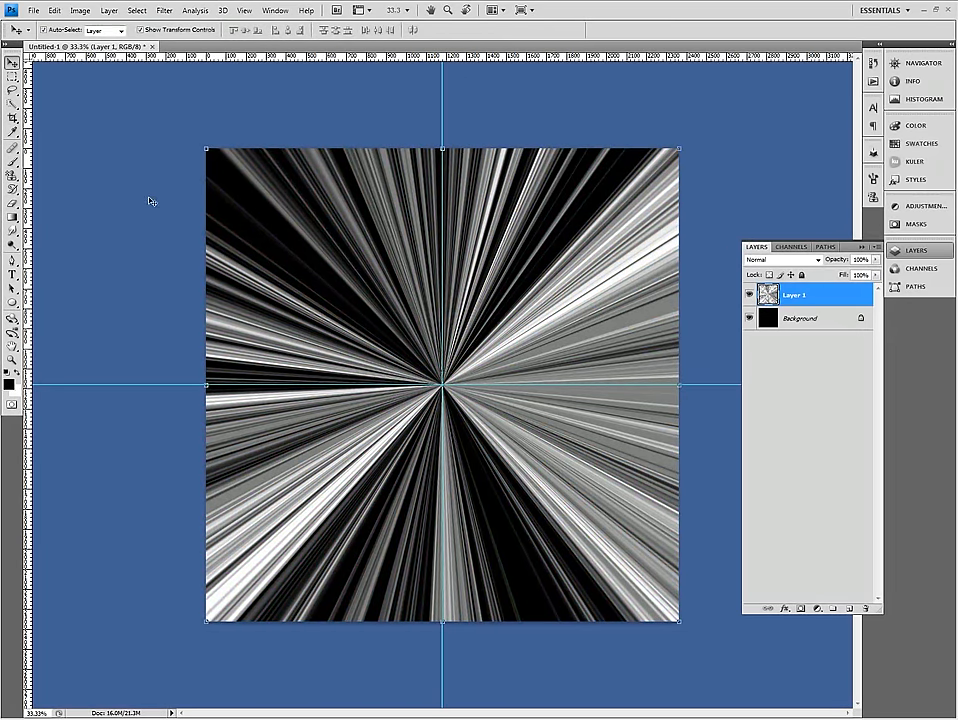
Apply Image > Adjustments > Equalize to the streaked layer
{"action": "left_click", "coordinate": [80, 10]}
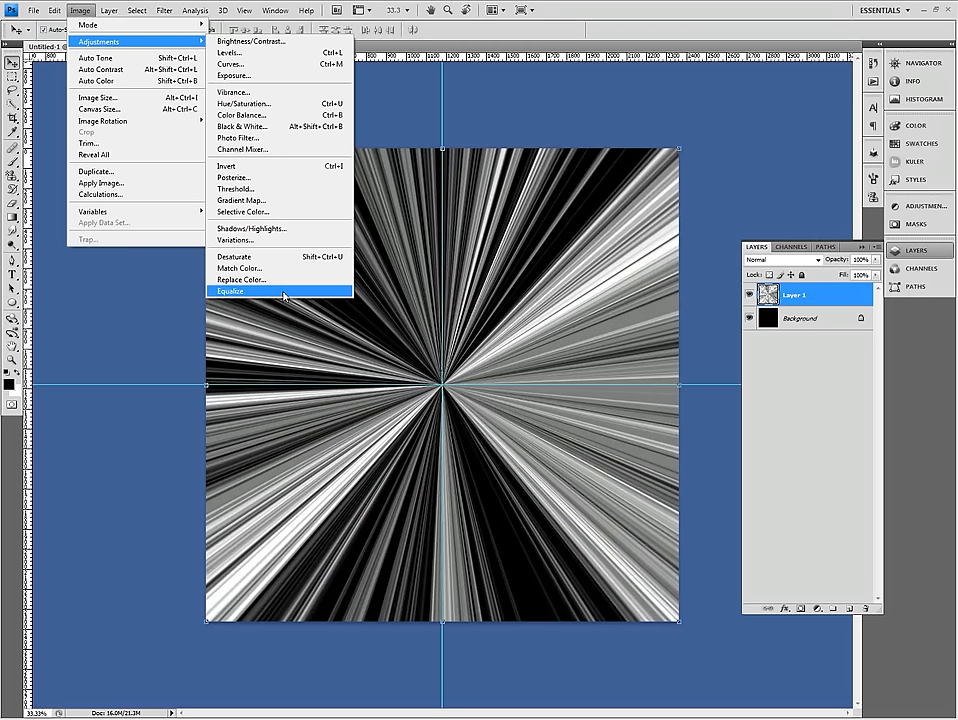
{"action": "left_click", "coordinate": [228, 291]}
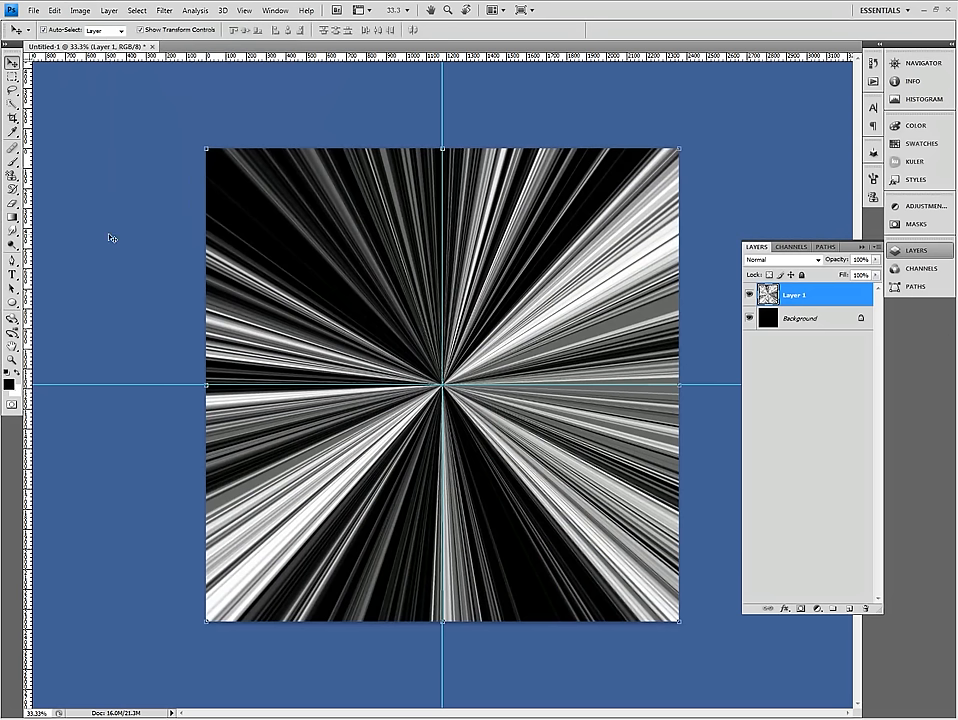
{"action": "mouse_move", "coordinate": [510, 382]}
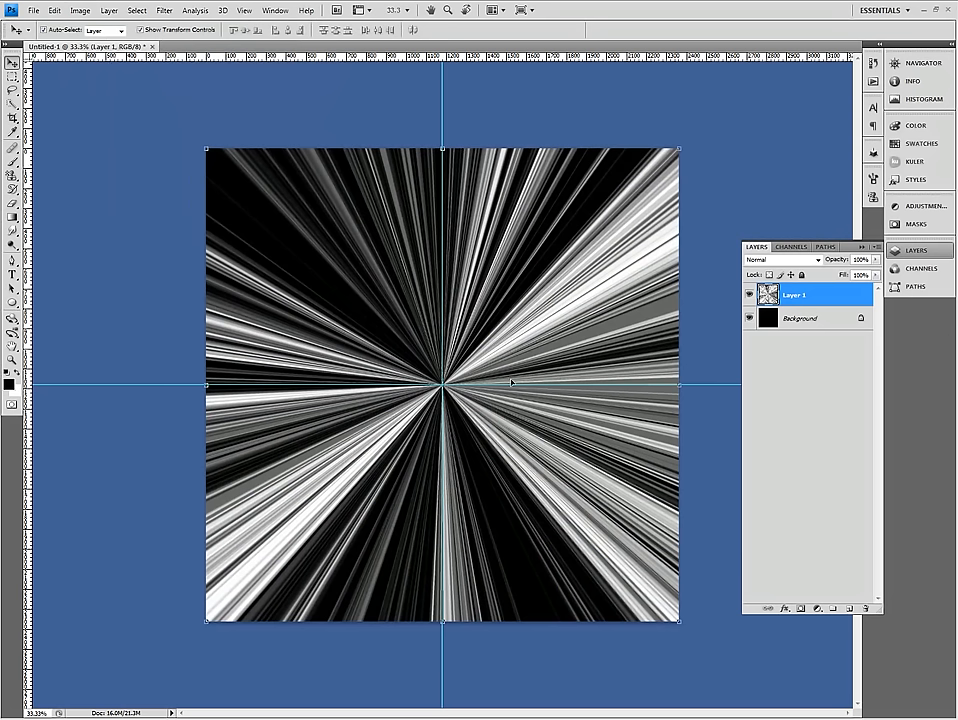
{"action": "mouse_move", "coordinate": [722, 156]}
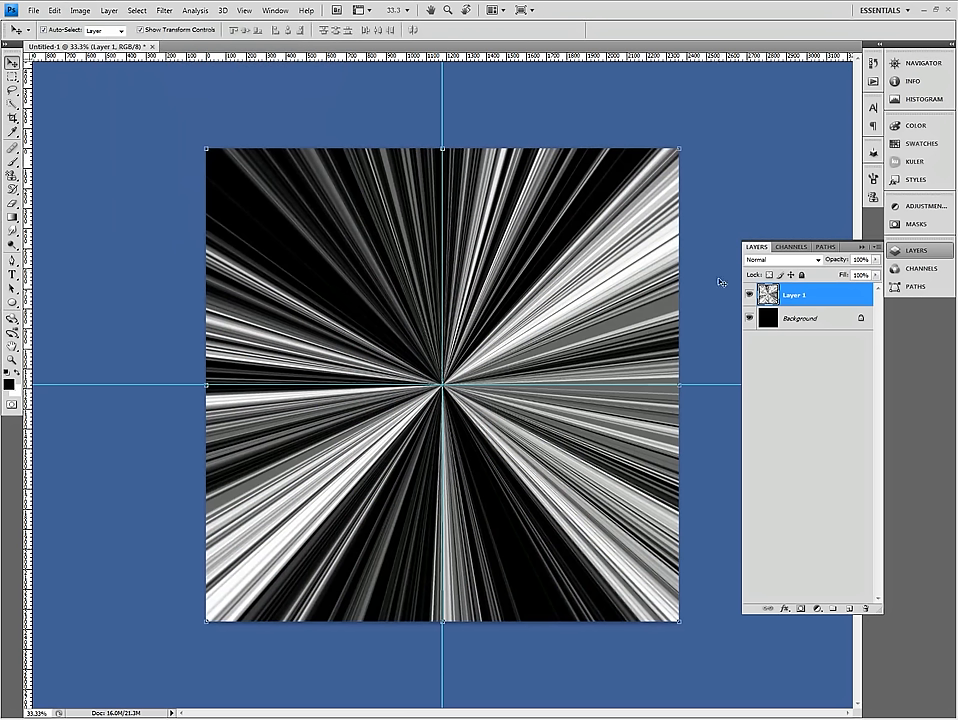
{"action": "mouse_move", "coordinate": [714, 298]}
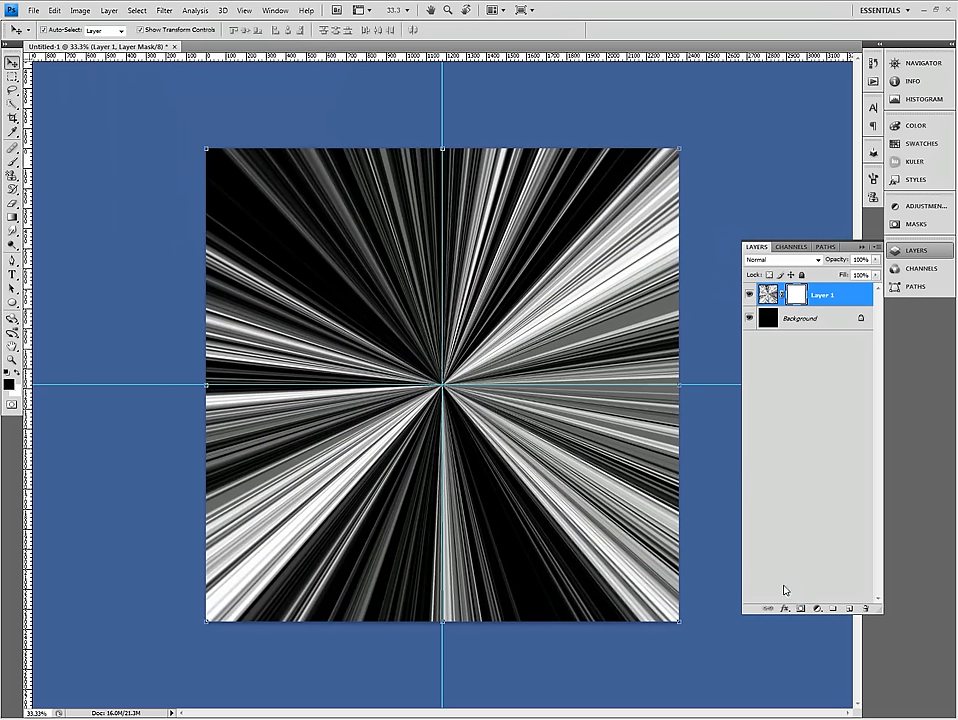
{"action": "mouse_move", "coordinate": [151, 314]}
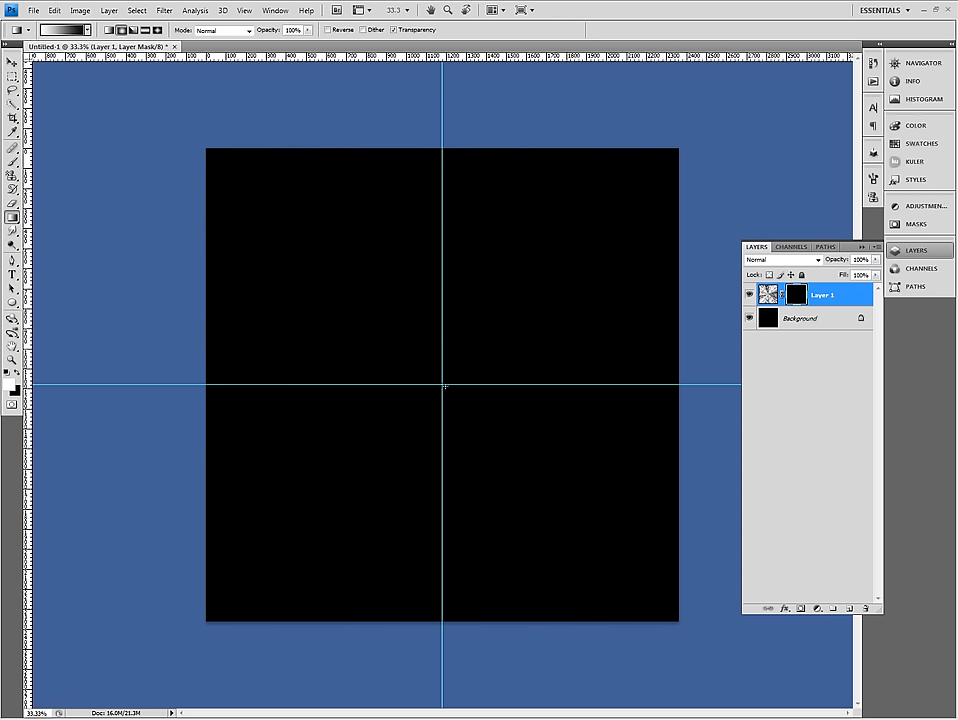
Drag widening radial gradients from the centre to fade the streaks, then select Move
{"action": "left_click_drag", "start_coordinate": [444, 387], "coordinate": [547, 276]}
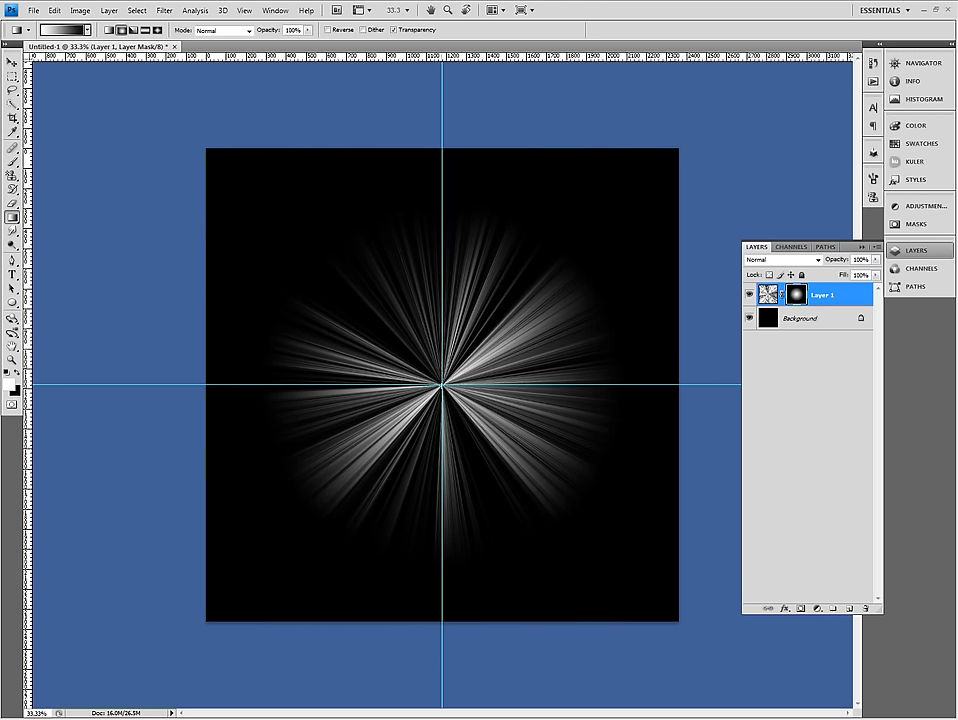
{"action": "left_click_drag", "start_coordinate": [443, 383], "coordinate": [600, 230]}
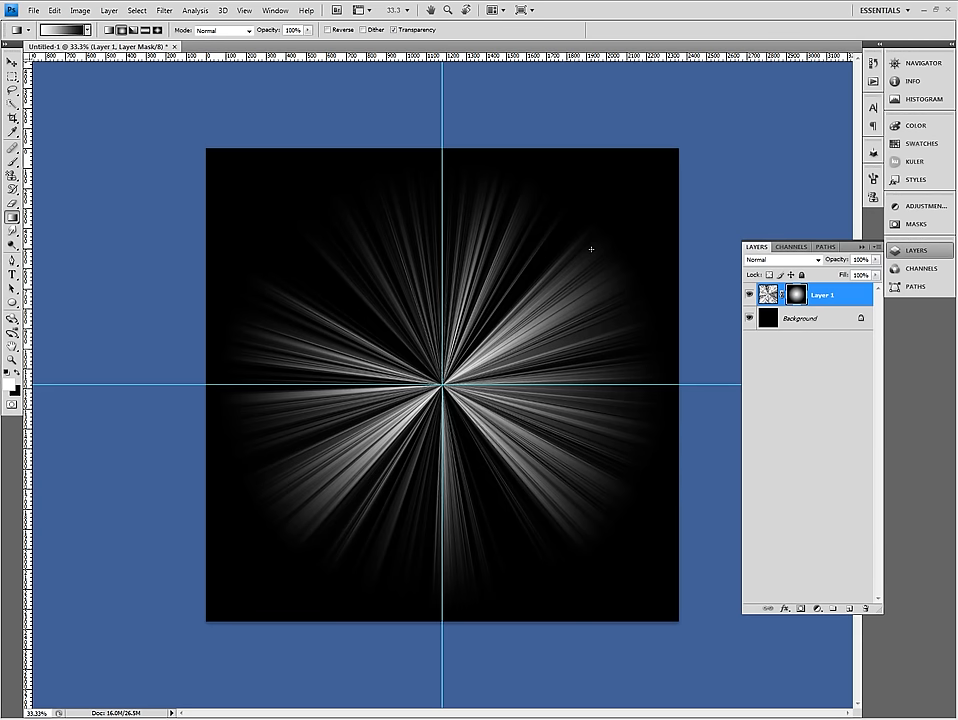
{"action": "left_click", "coordinate": [11, 63]}
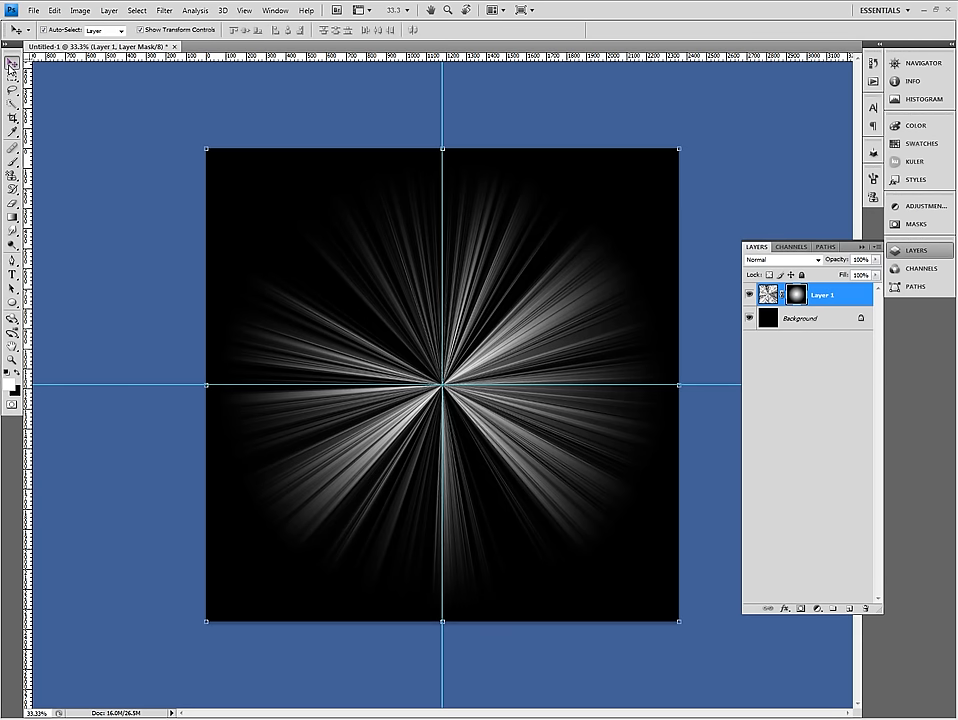
{"action": "mouse_move", "coordinate": [776, 370]}
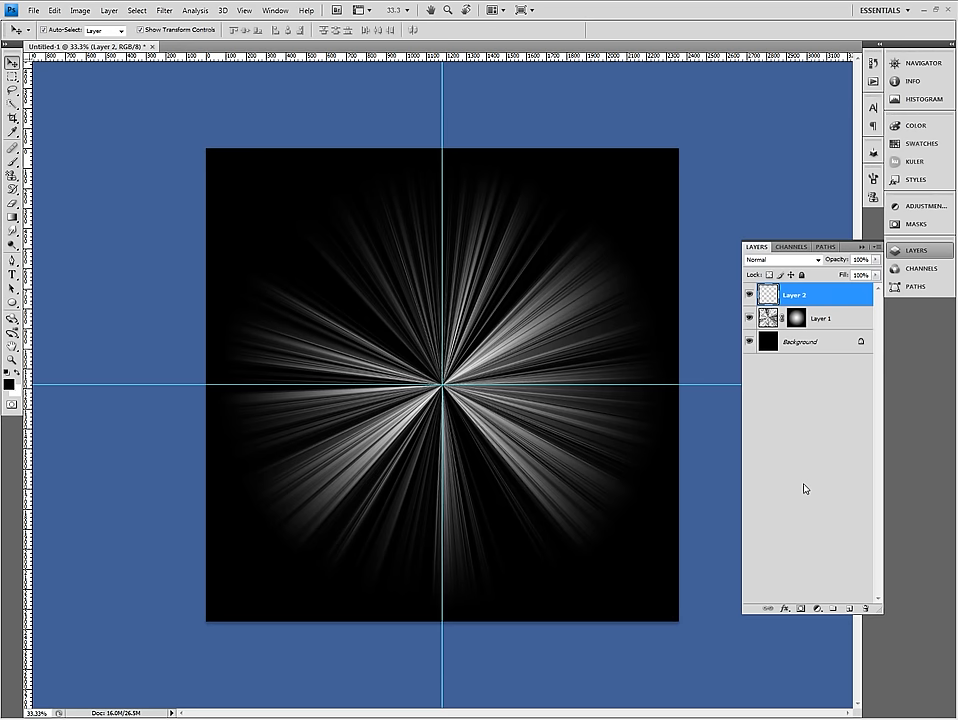
{"action": "mouse_move", "coordinate": [697, 314]}
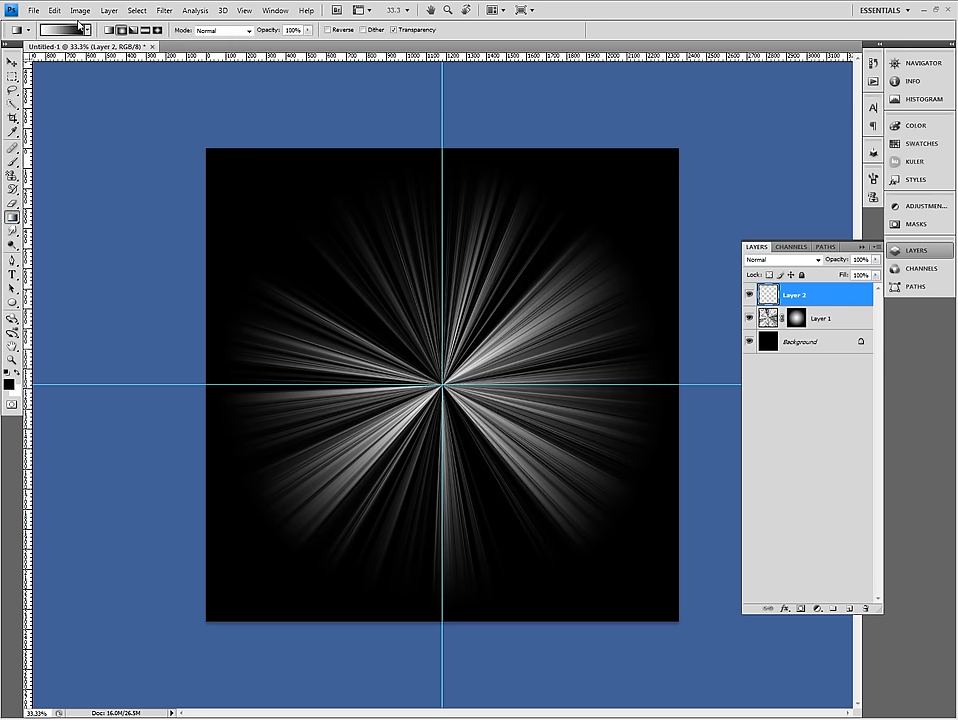
Select the Gradient tool and choose a gradient preset in the options bar
{"action": "left_click", "coordinate": [62, 29]}
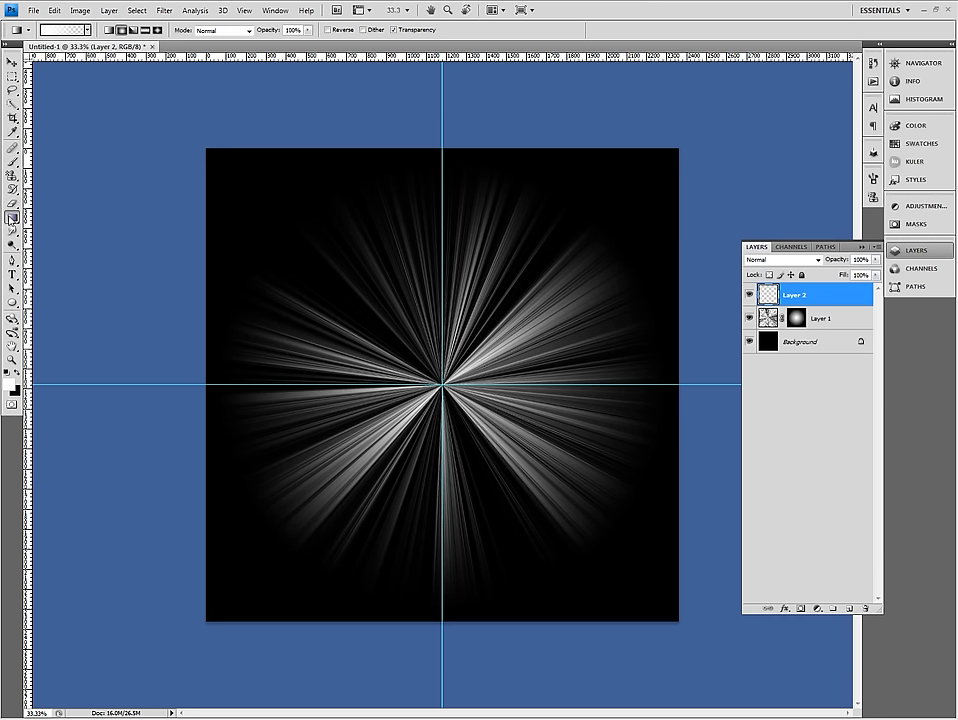
{"action": "mouse_move", "coordinate": [13, 215]}
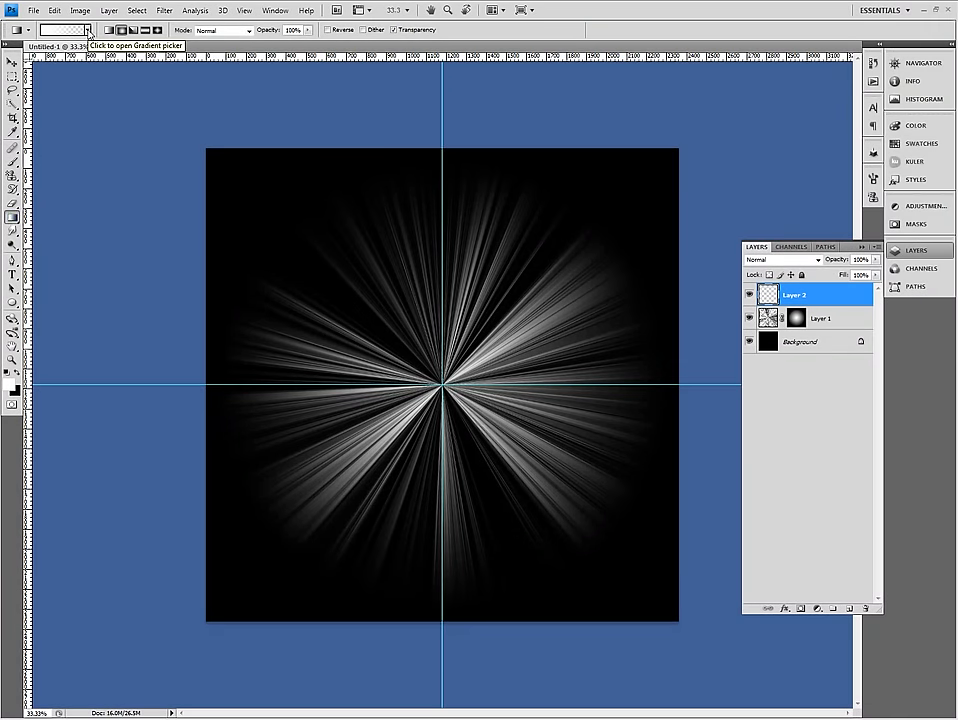
{"action": "left_click", "coordinate": [65, 29]}
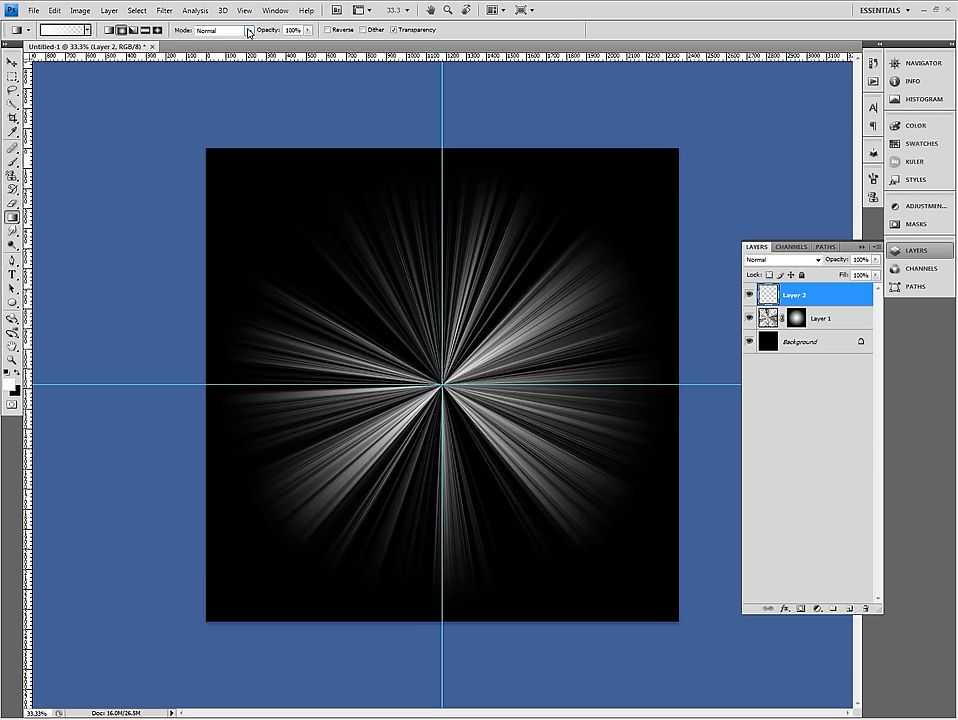
{"action": "left_click", "coordinate": [217, 29]}
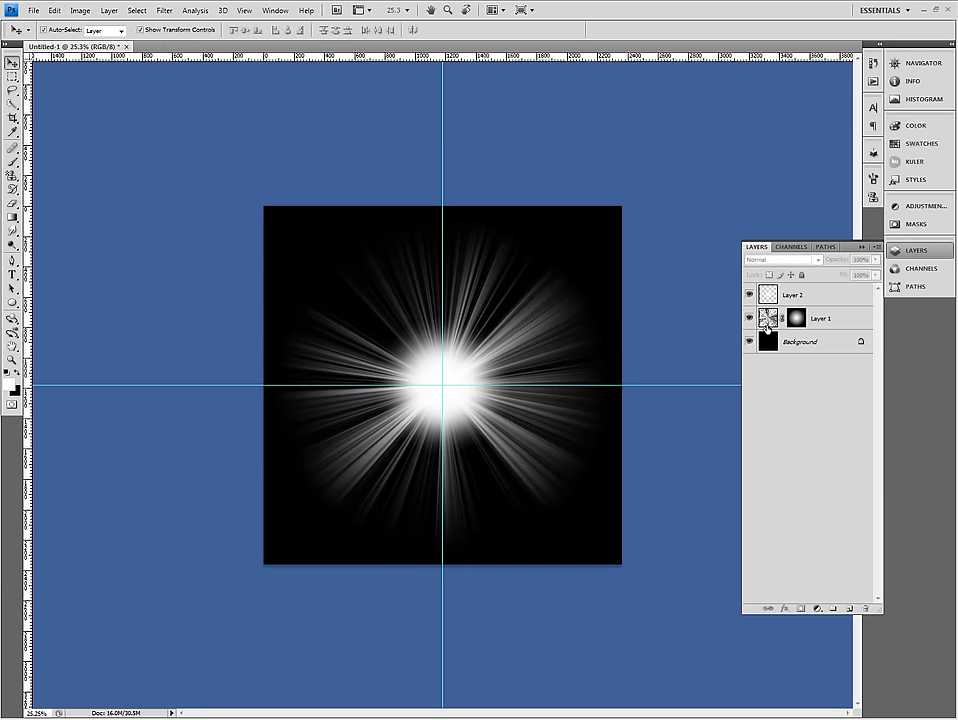
Select Layer 1, the streaked ray layer, and lock its transparent pixels
{"action": "left_click", "coordinate": [820, 317]}
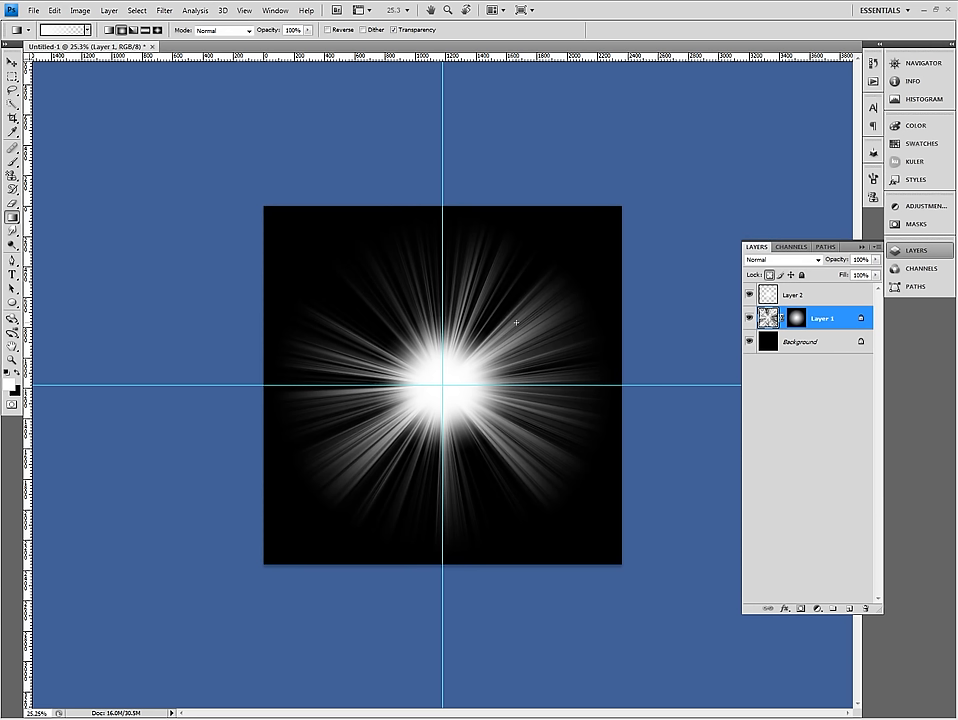
{"action": "mouse_move", "coordinate": [691, 354]}
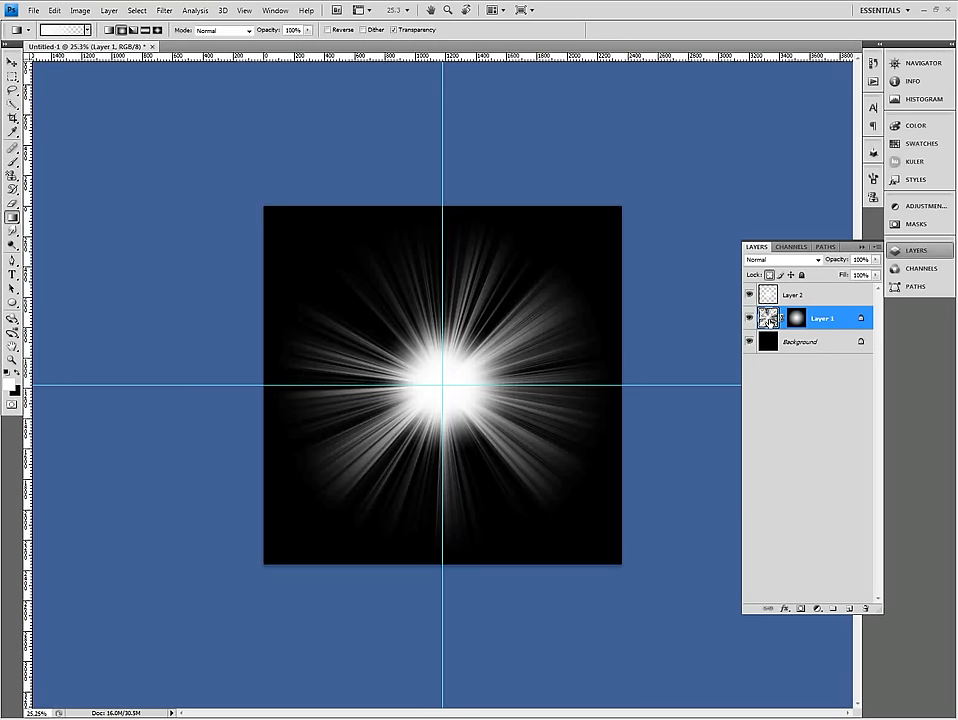
{"action": "mouse_move", "coordinate": [768, 317]}
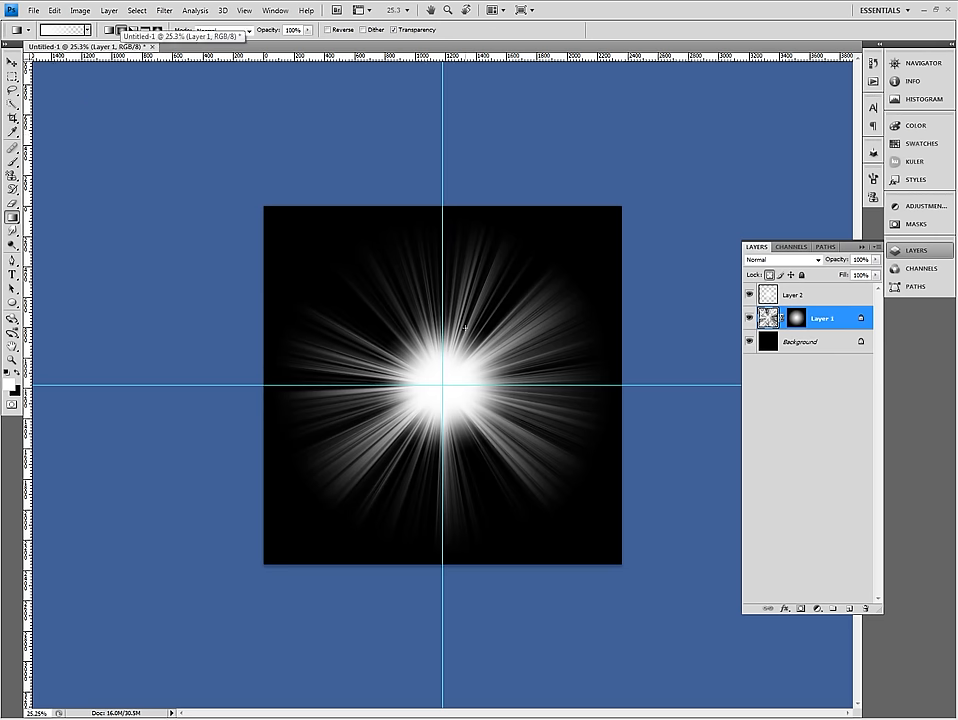
{"action": "mouse_move", "coordinate": [361, 350]}
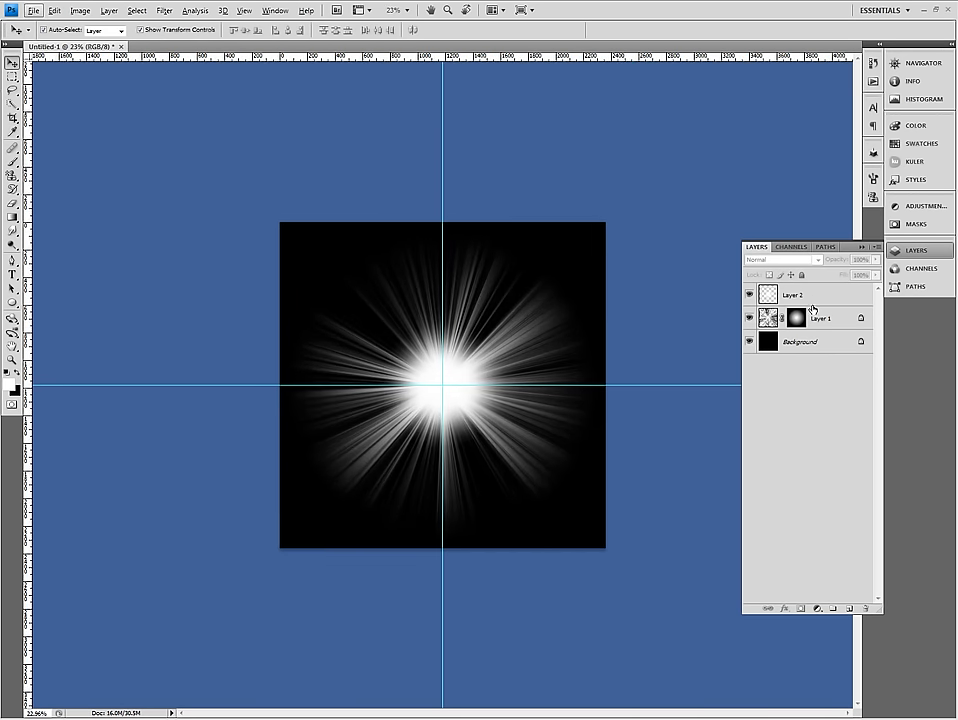
Apply a 3.0-pixel Gaussian Blur to the streaks layer with Preview on
{"action": "right_click", "coordinate": [794, 294]}
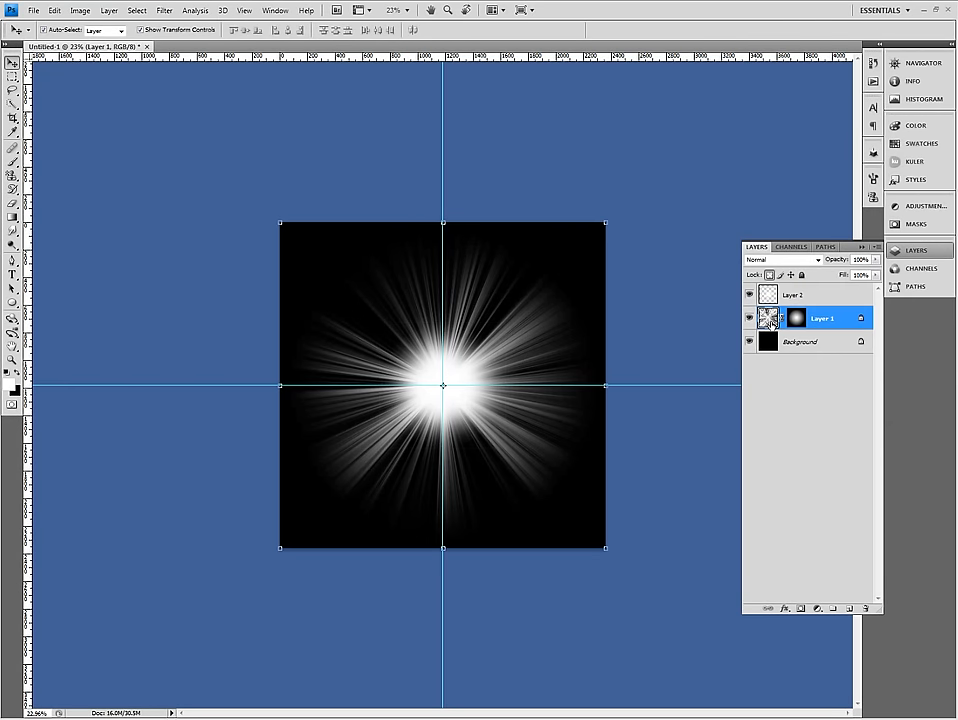
{"action": "left_click", "coordinate": [164, 10]}
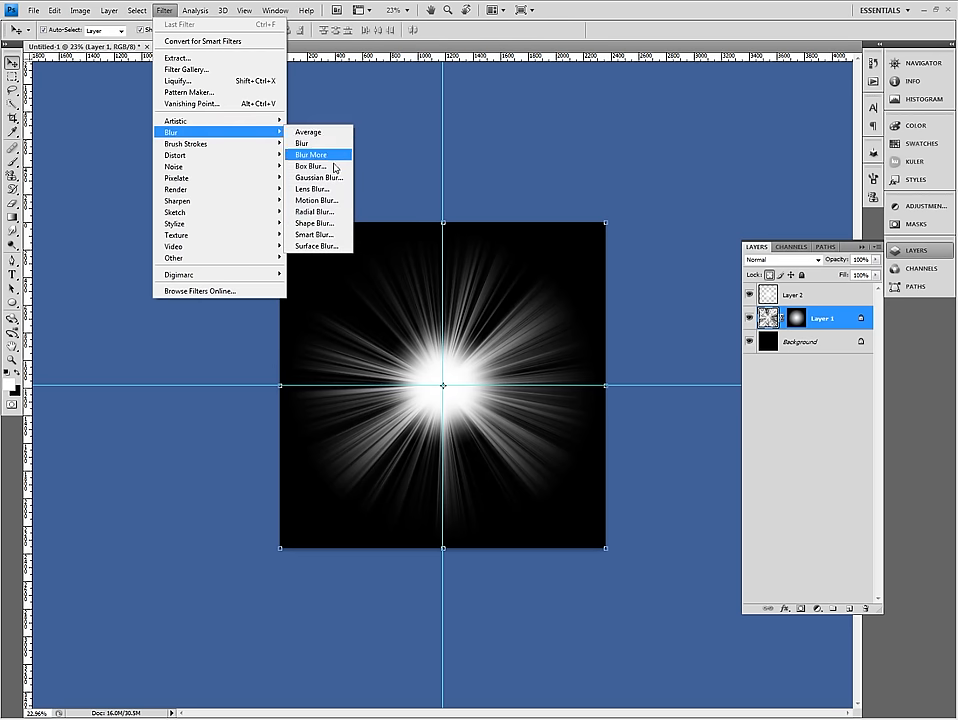
{"action": "left_click", "coordinate": [318, 177]}
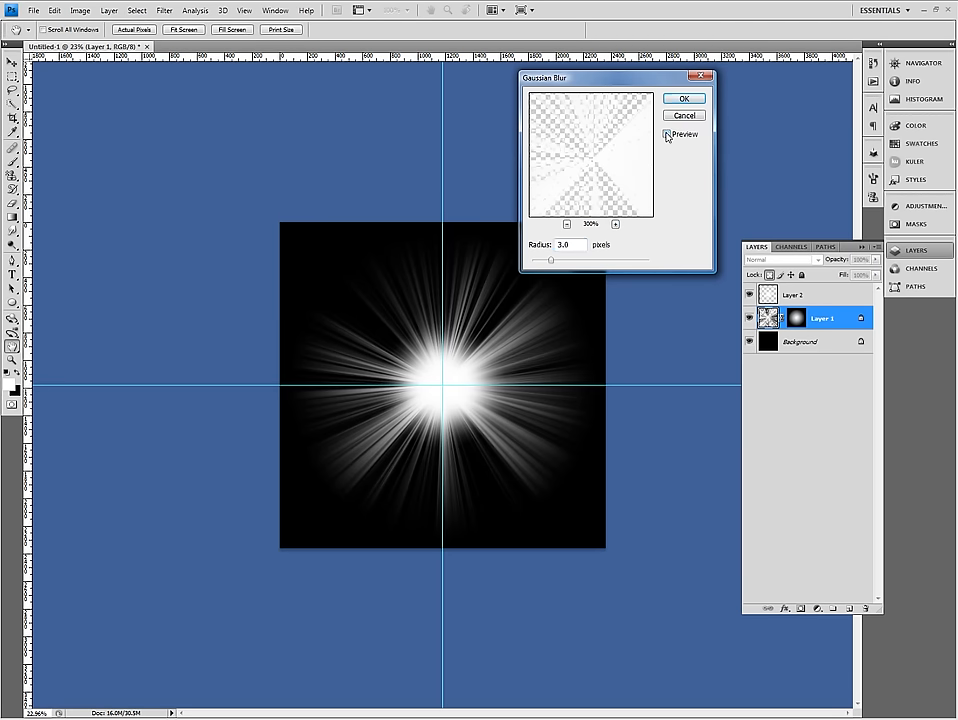
{"action": "left_click", "coordinate": [667, 133]}
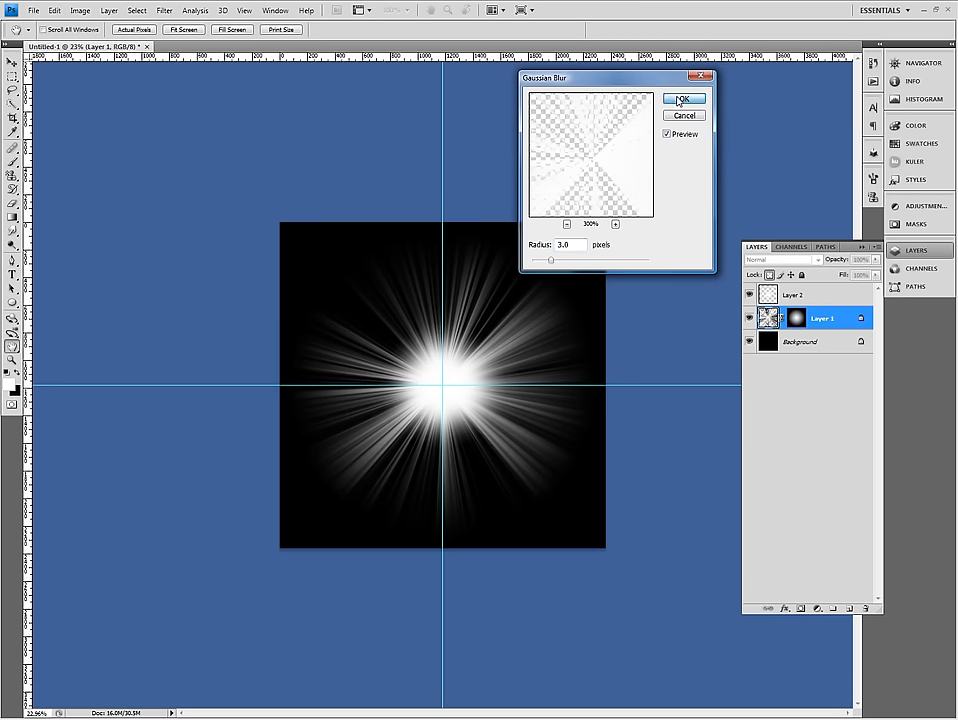
{"action": "left_click", "coordinate": [684, 99]}
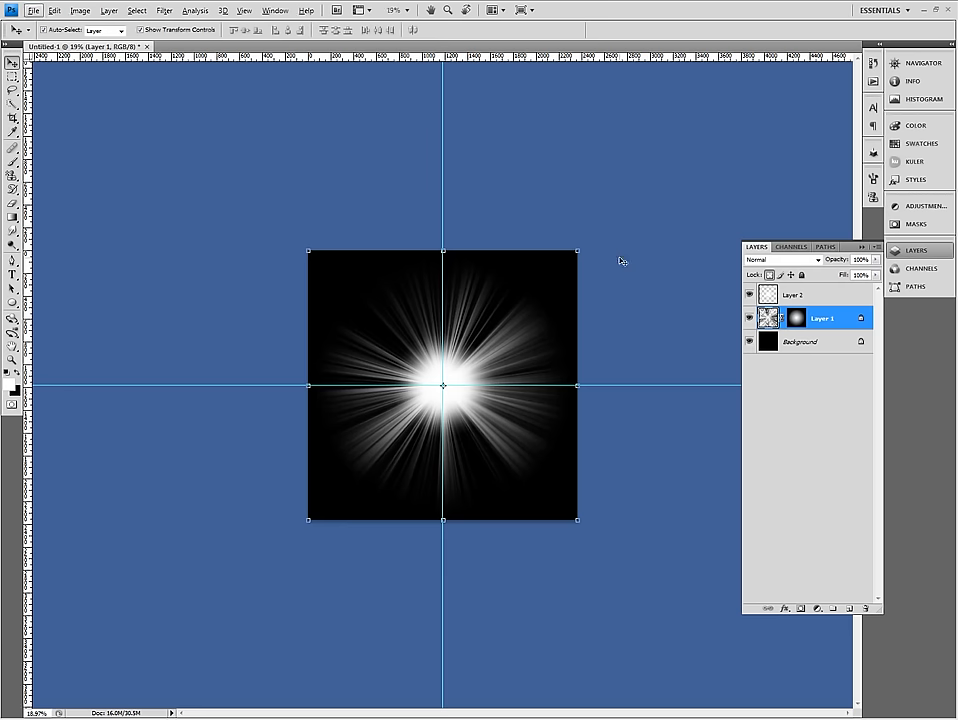
Merge the empty top layer down into the light-burst layer, applying its mask
{"action": "left_click", "coordinate": [795, 293]}
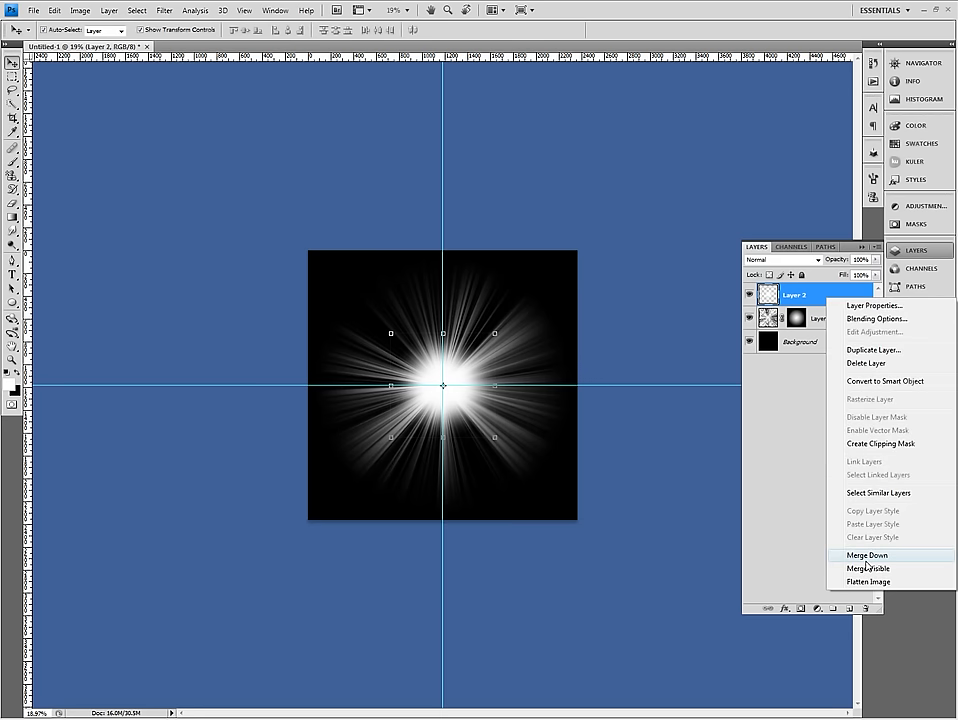
{"action": "left_click", "coordinate": [866, 555]}
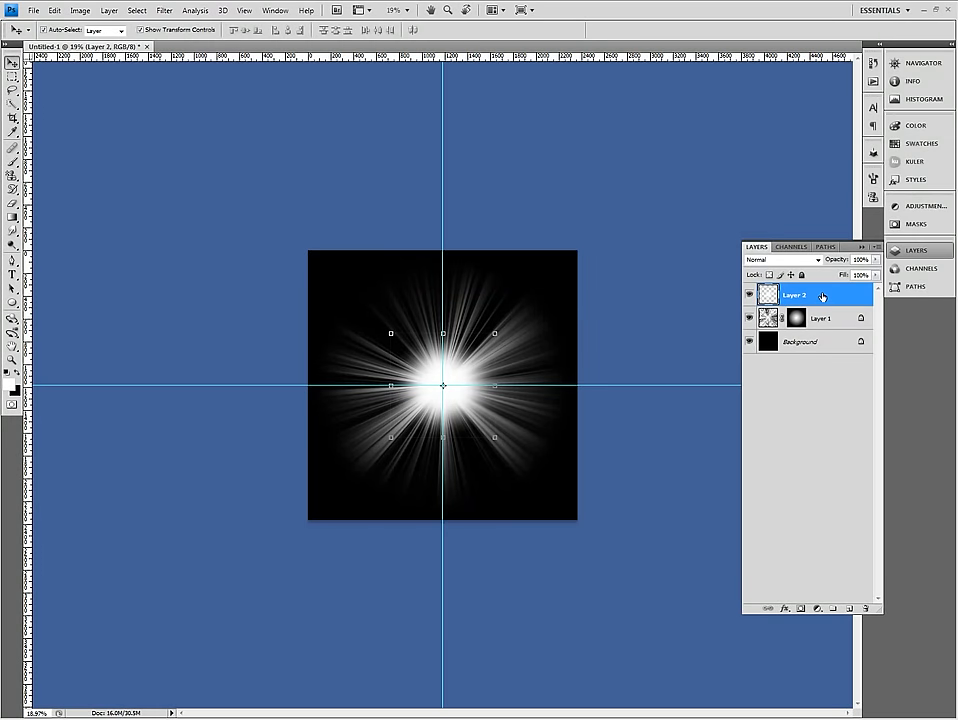
{"action": "right_click", "coordinate": [795, 294]}
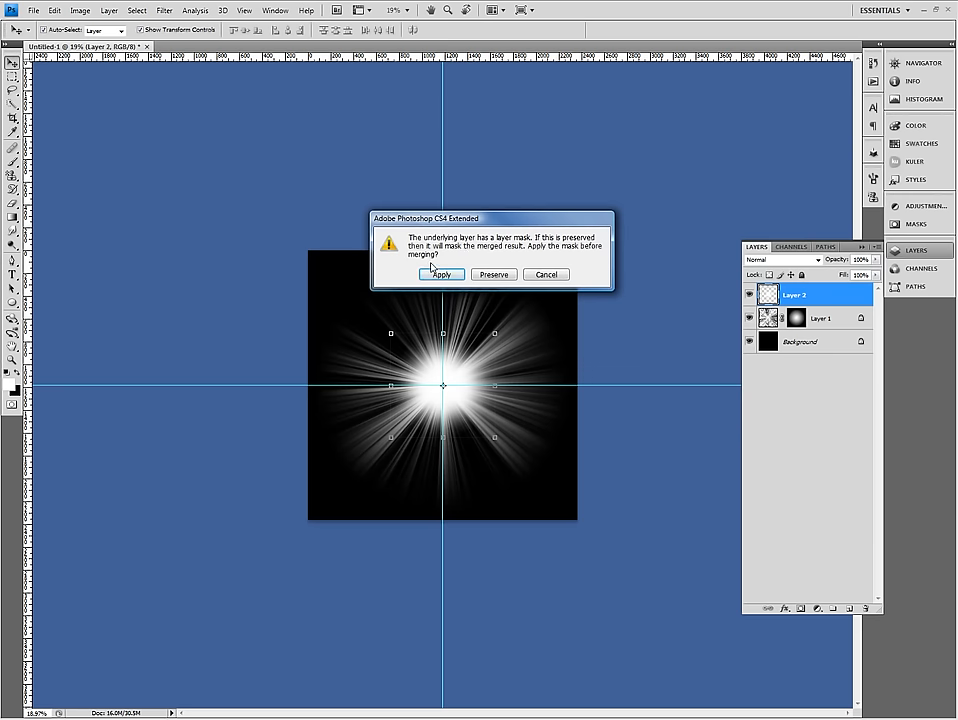
{"action": "left_click", "coordinate": [439, 273]}
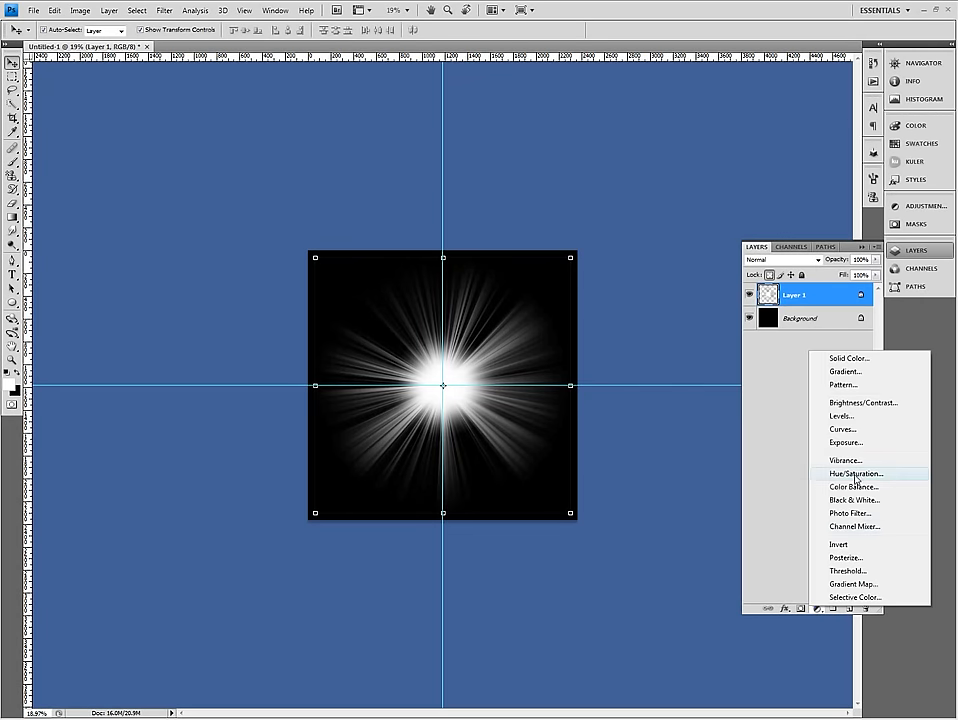
Add a colorized Hue/Saturation adjustment layer with Hue 128 and Saturation 30
{"action": "left_click", "coordinate": [854, 473]}
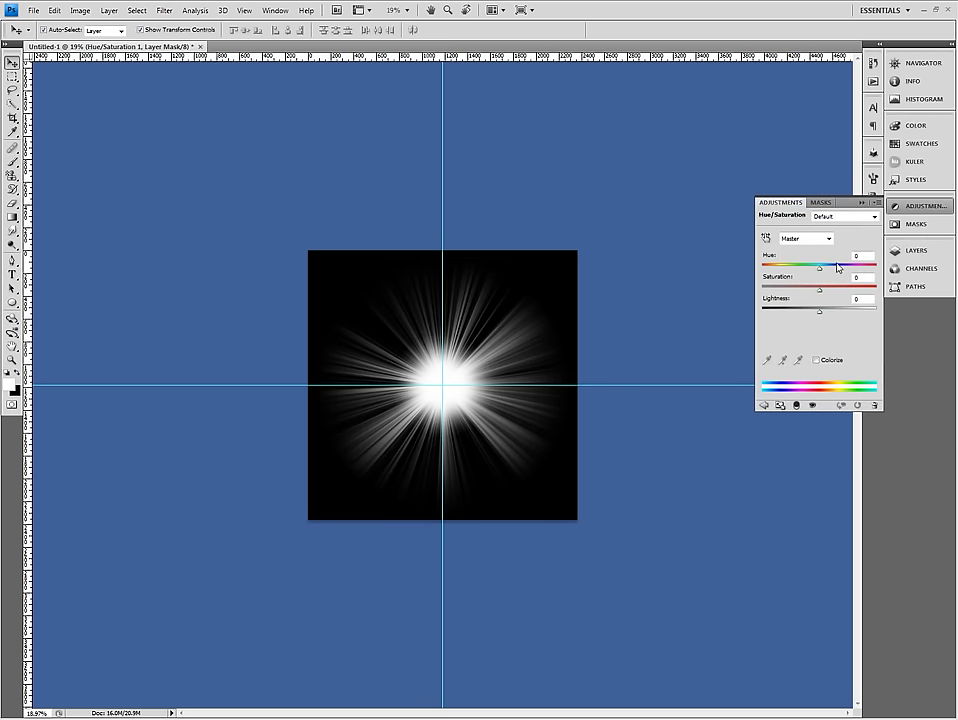
{"action": "mouse_move", "coordinate": [843, 272]}
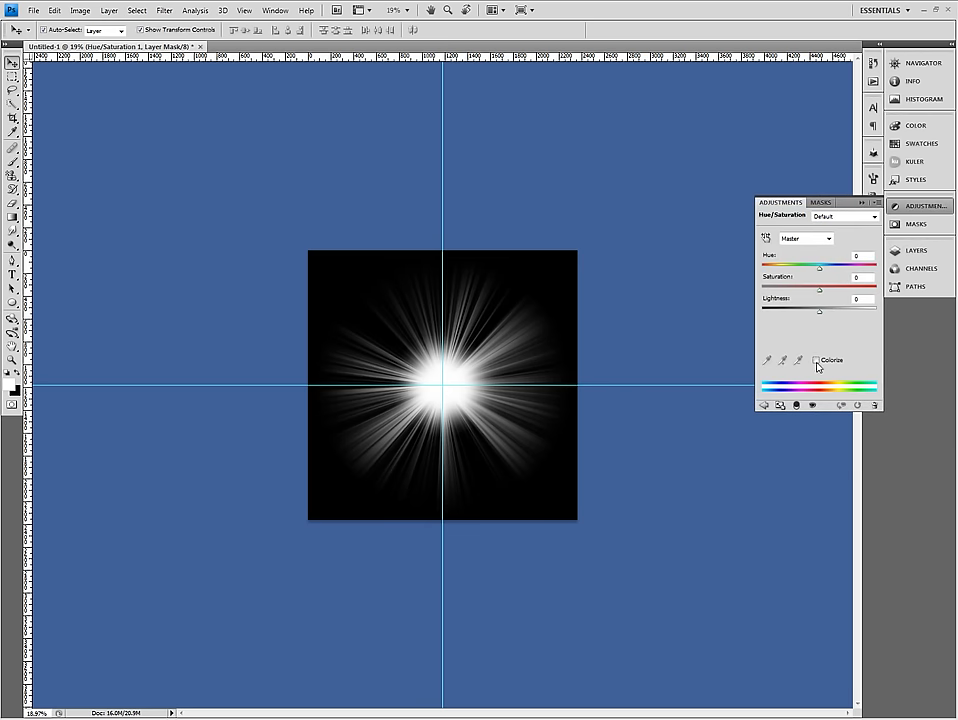
{"action": "left_click", "coordinate": [818, 359]}
{"action": "type", "text": "245"}
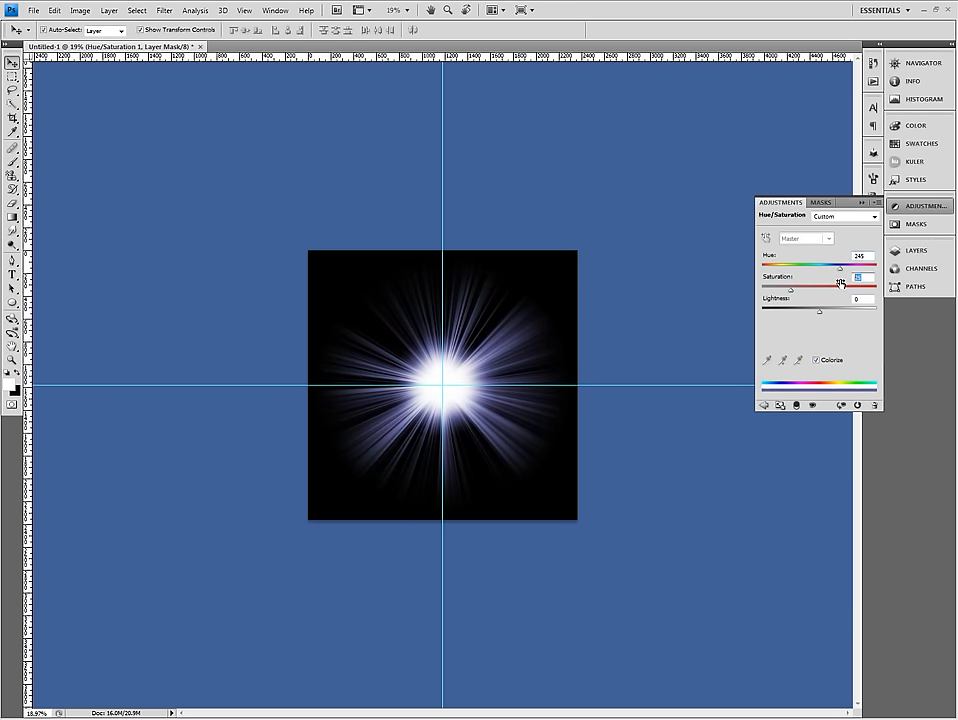
{"action": "left_click_drag", "start_coordinate": [820, 288], "coordinate": [840, 288]}
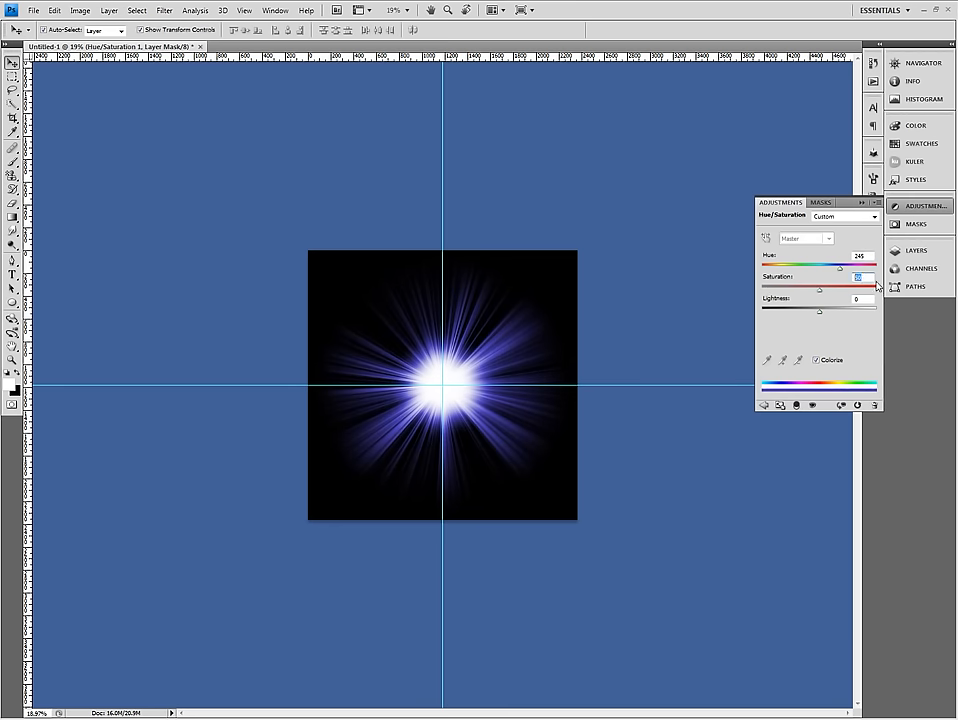
{"action": "left_click_drag", "start_coordinate": [878, 266], "coordinate": [790, 266]}
{"action": "type", "text": "30"}
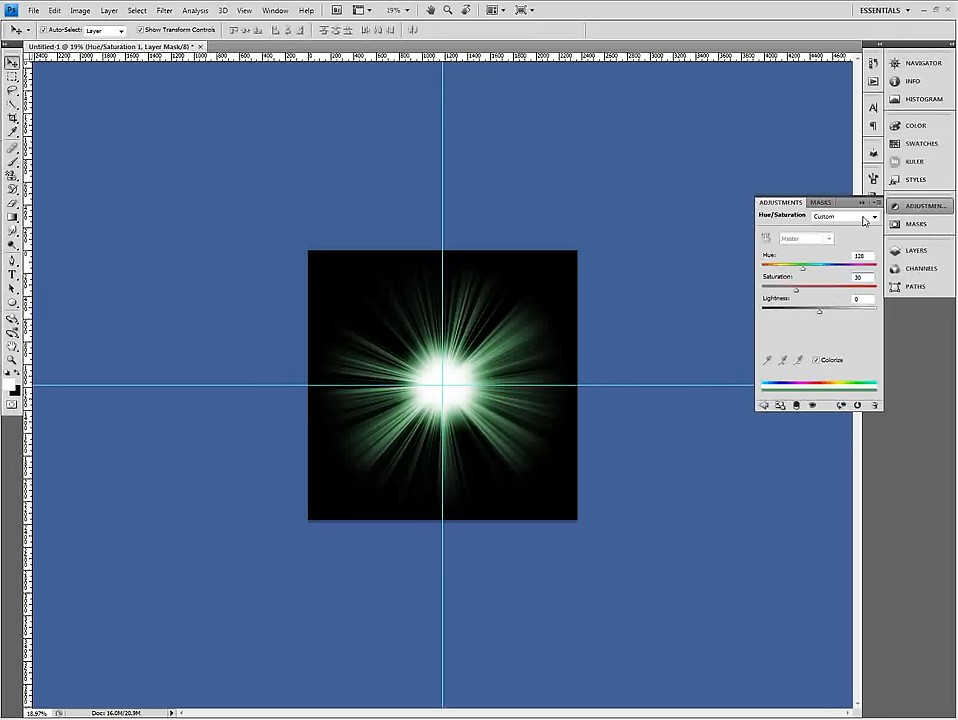
{"action": "left_click", "coordinate": [915, 250]}
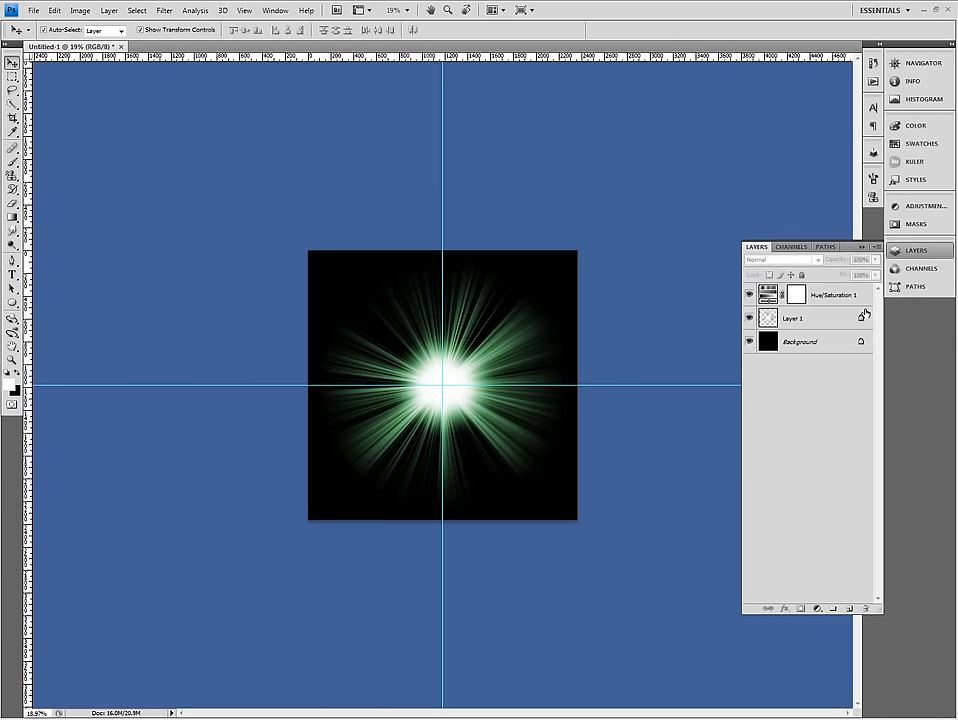
Flatten the image into a single Background layer
{"action": "left_click", "coordinate": [800, 342]}
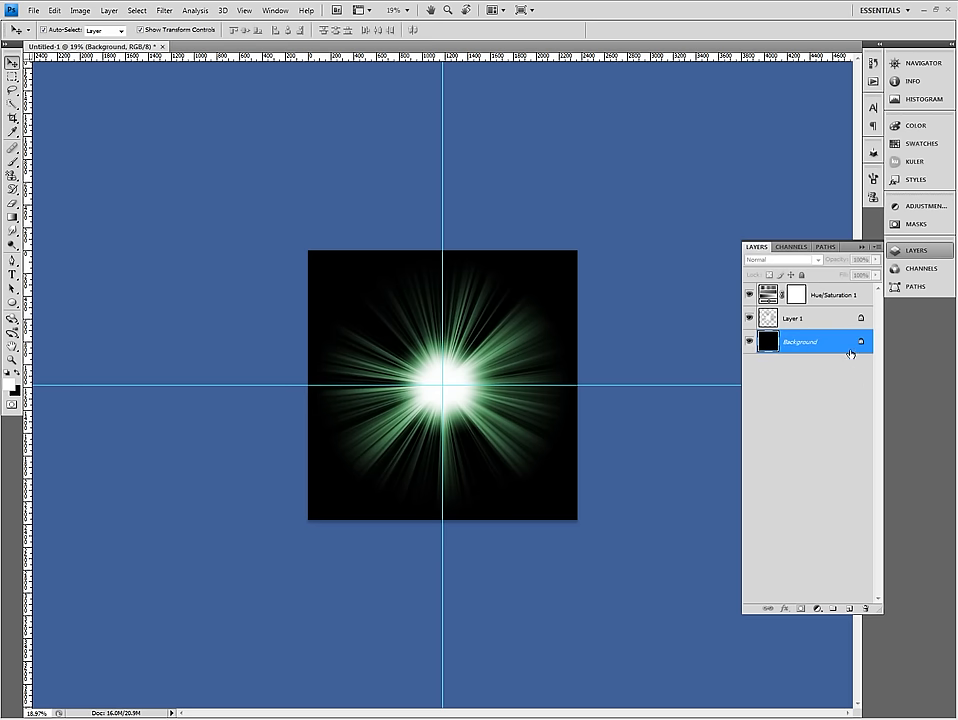
{"action": "right_click", "coordinate": [800, 341]}
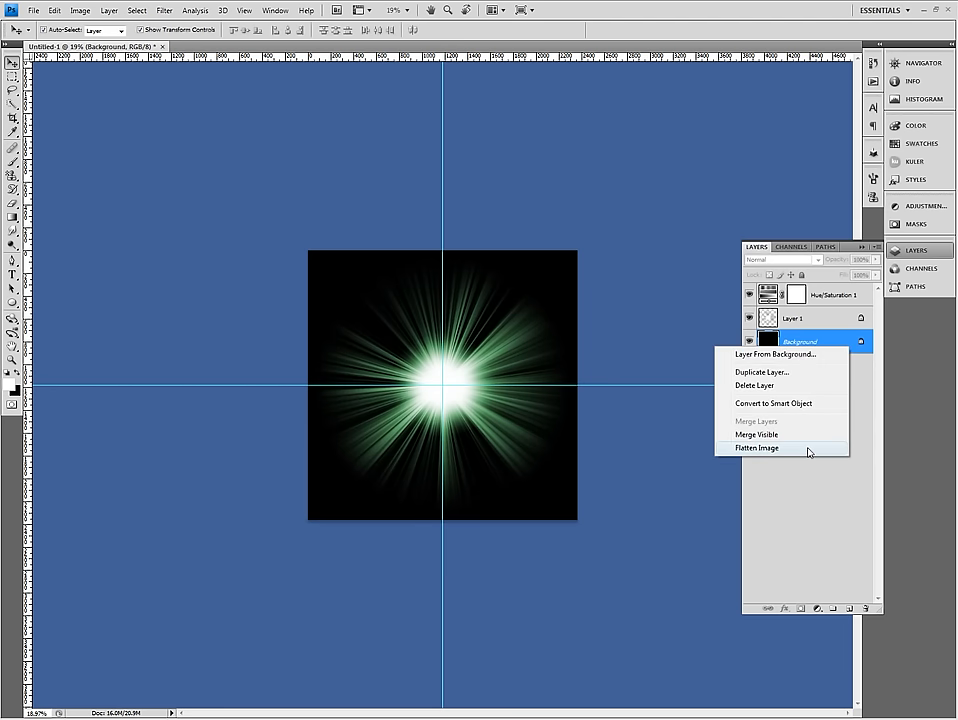
{"action": "left_click", "coordinate": [760, 447]}
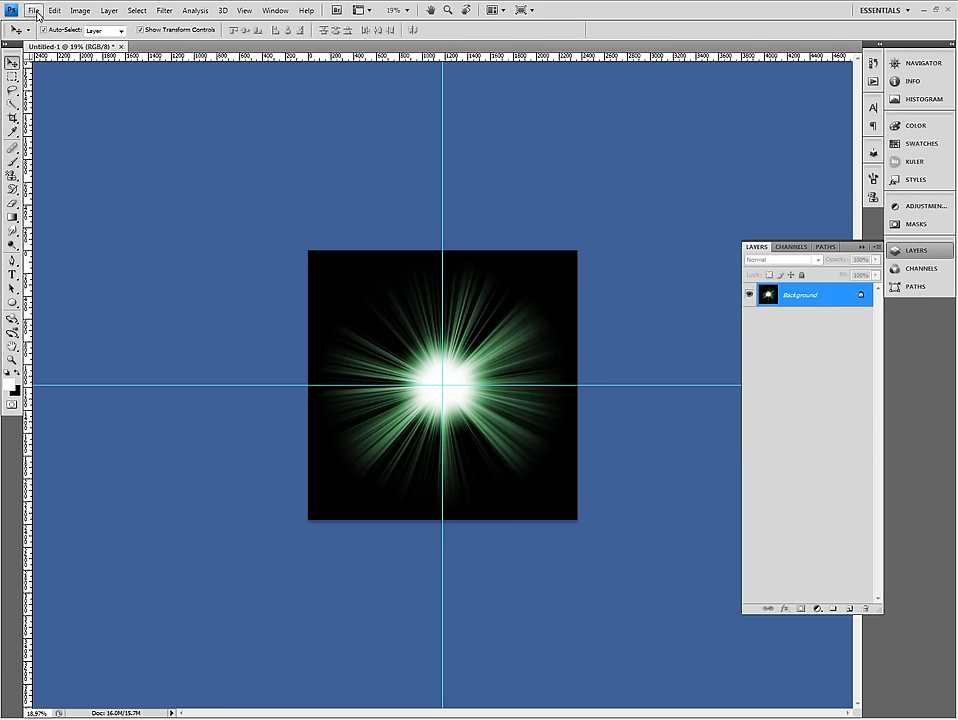
Save the flattened image as a TIFF file, accepting the TIFF options
{"action": "left_click", "coordinate": [33, 9]}
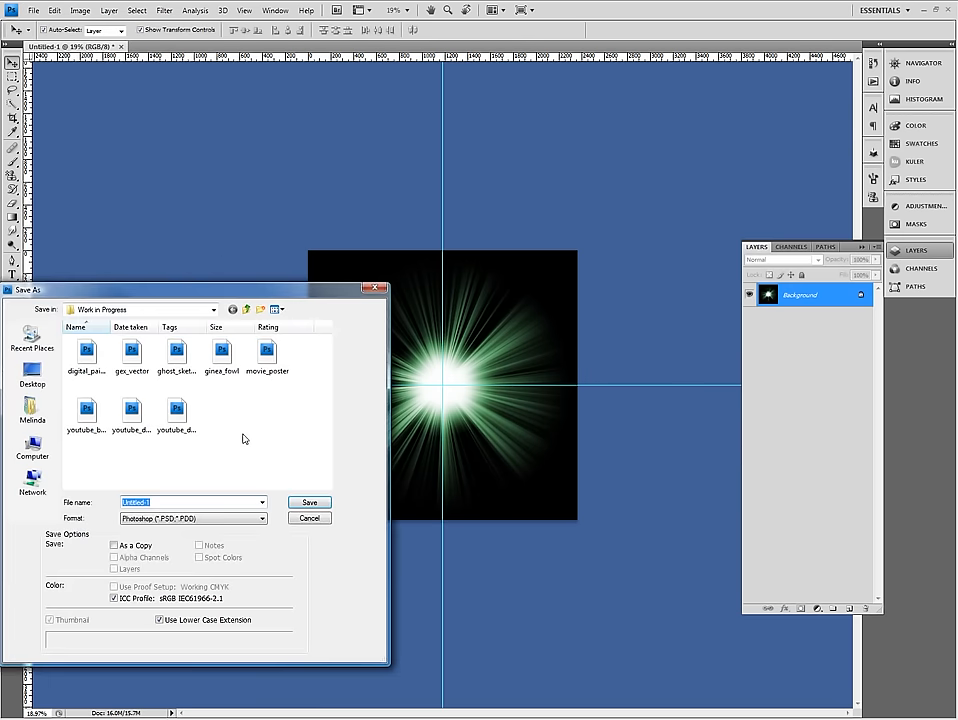
{"action": "left_click", "coordinate": [192, 517]}
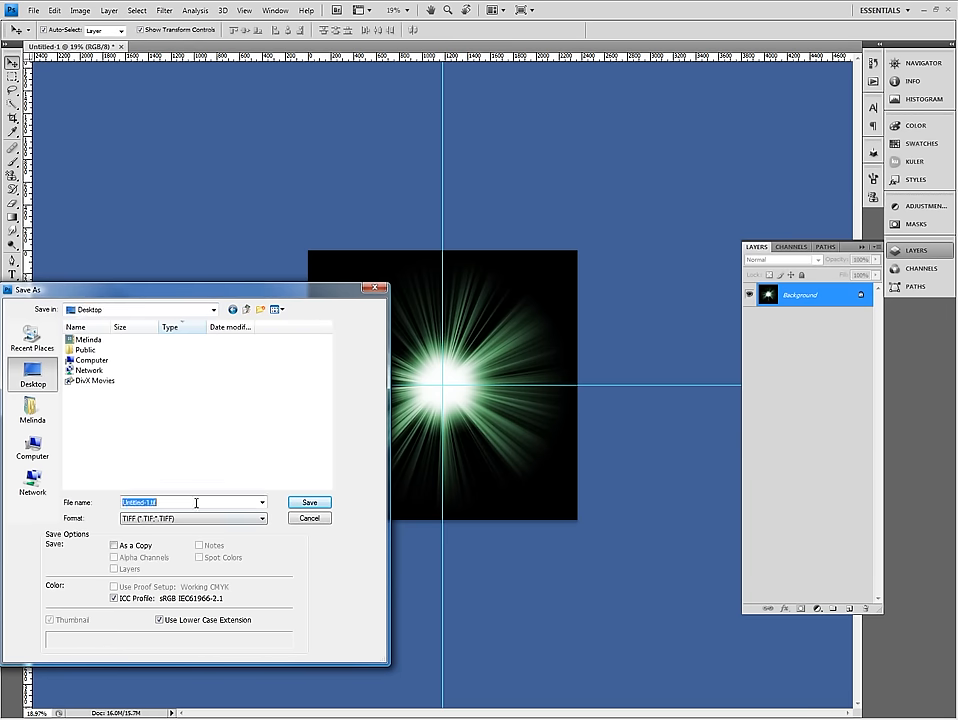
{"action": "left_click", "coordinate": [308, 502]}
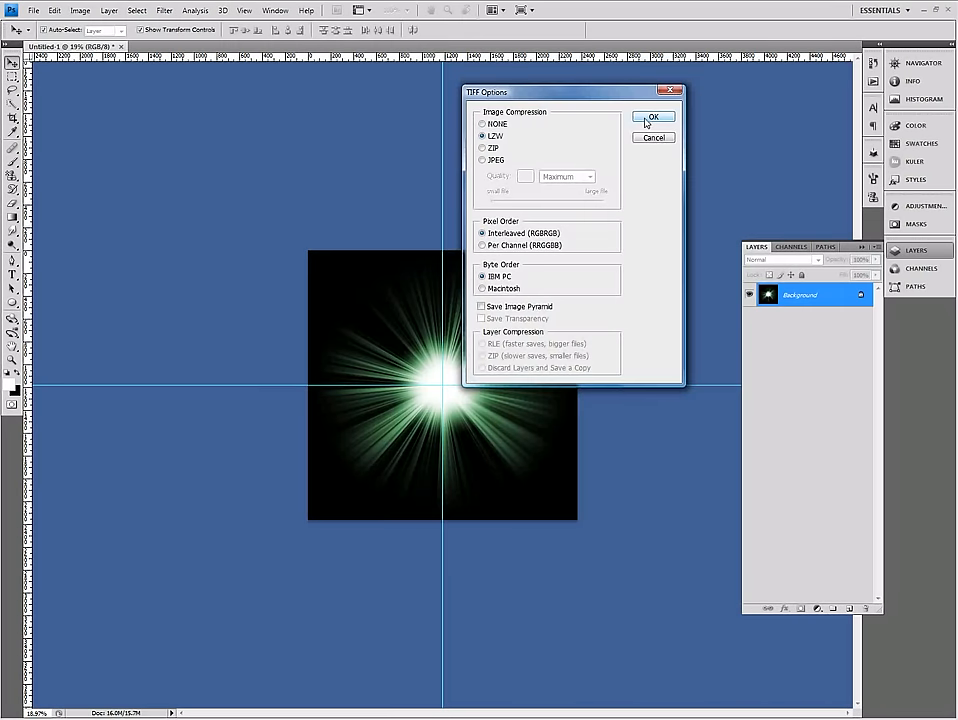
{"action": "left_click", "coordinate": [652, 117]}
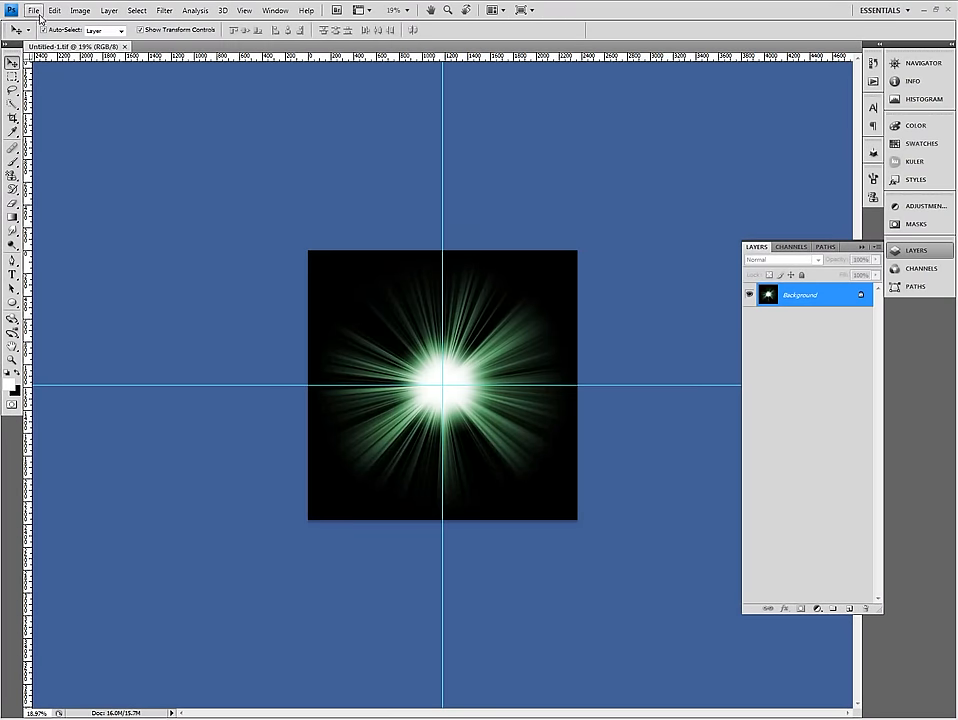
Open creature_3D from Artwork & Sketches > Finished Pieces
{"action": "left_click", "coordinate": [33, 10]}
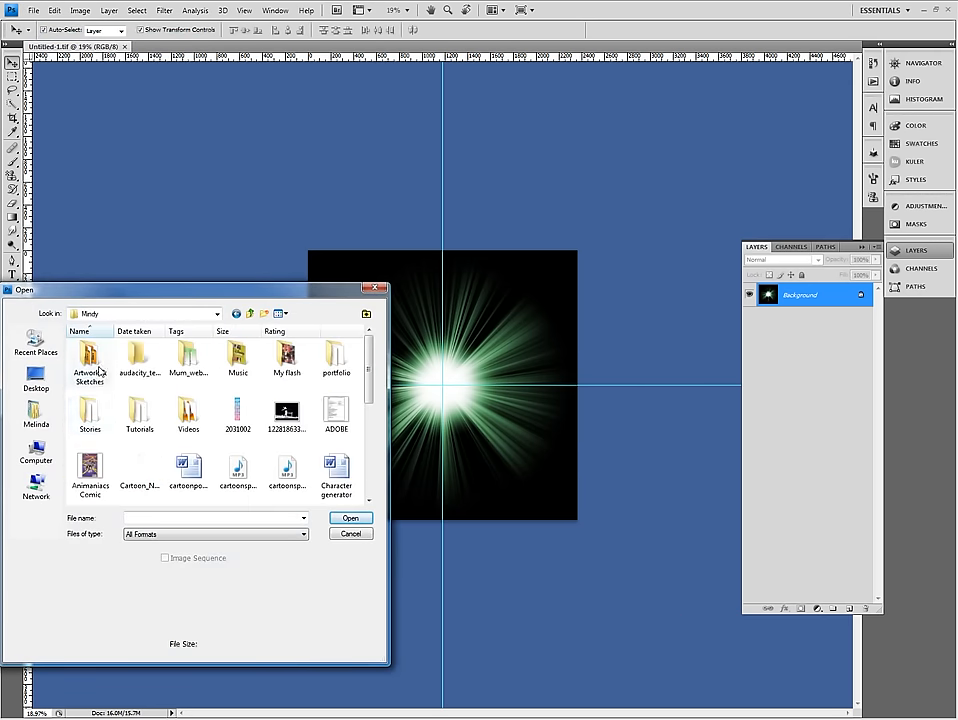
{"action": "double_click", "coordinate": [89, 360]}
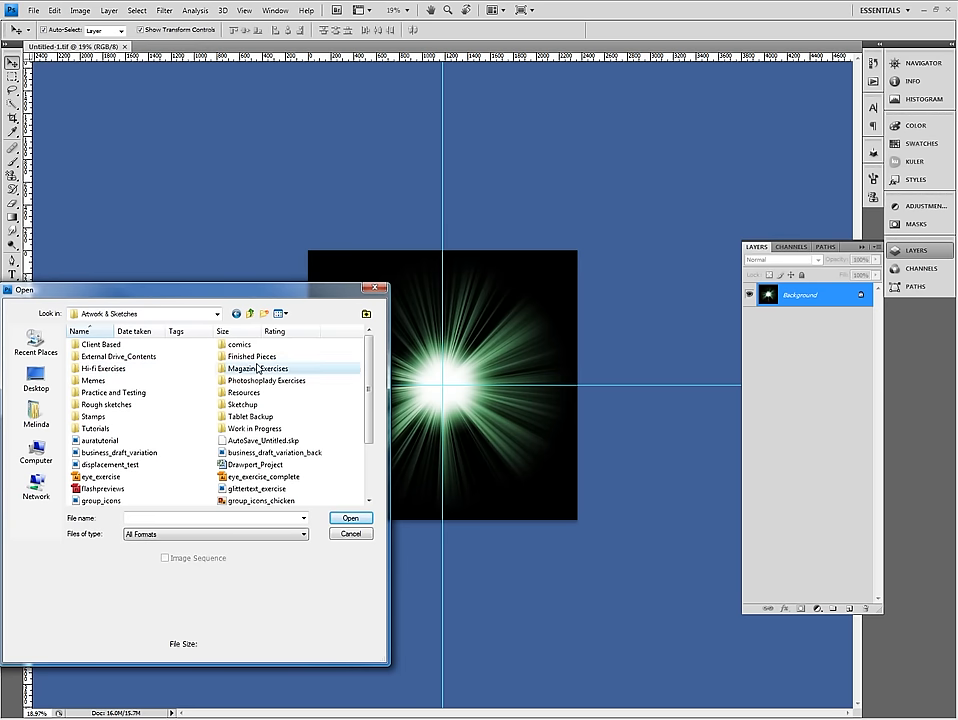
{"action": "double_click", "coordinate": [252, 356]}
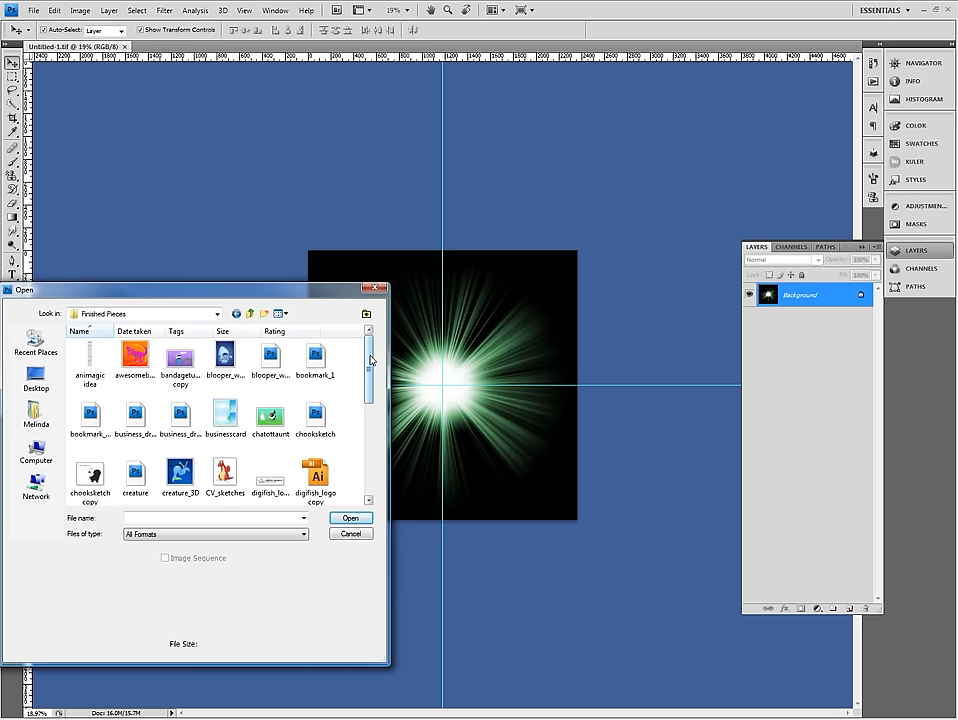
{"action": "left_click", "coordinate": [180, 470]}
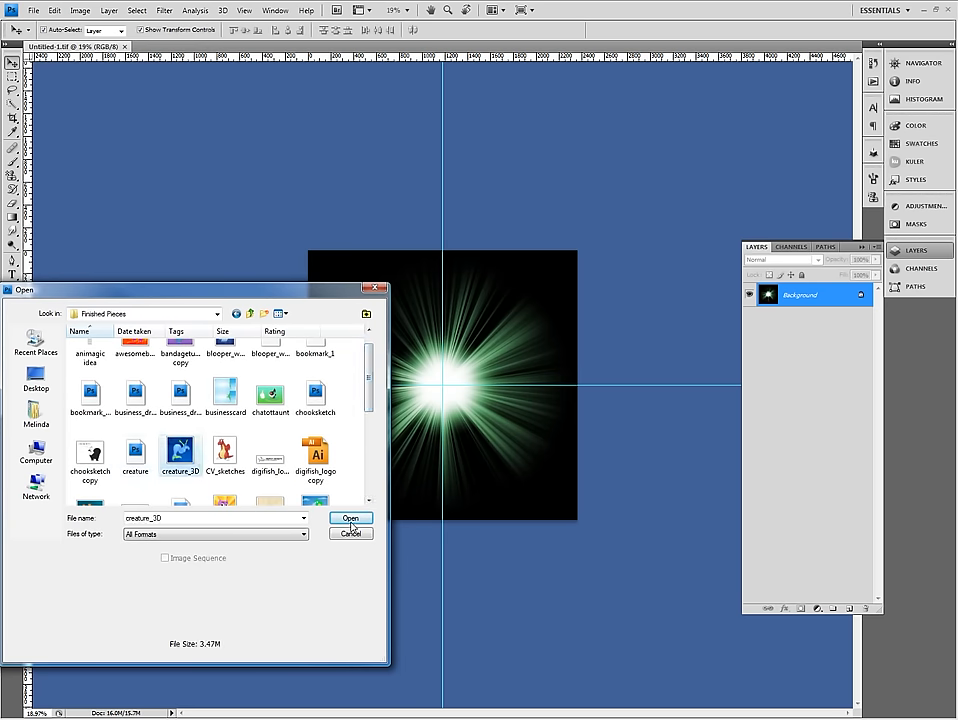
{"action": "left_click", "coordinate": [350, 518]}
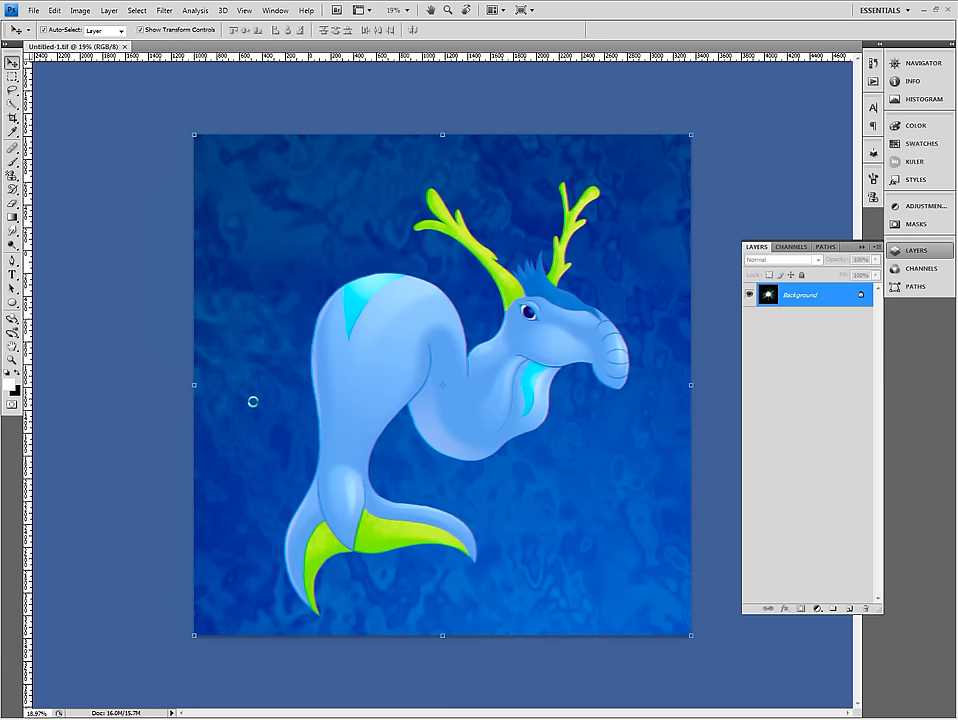
Tile the documents, bring the flare into the creature file, and scale it to about 33%
{"action": "left_click", "coordinate": [495, 10]}
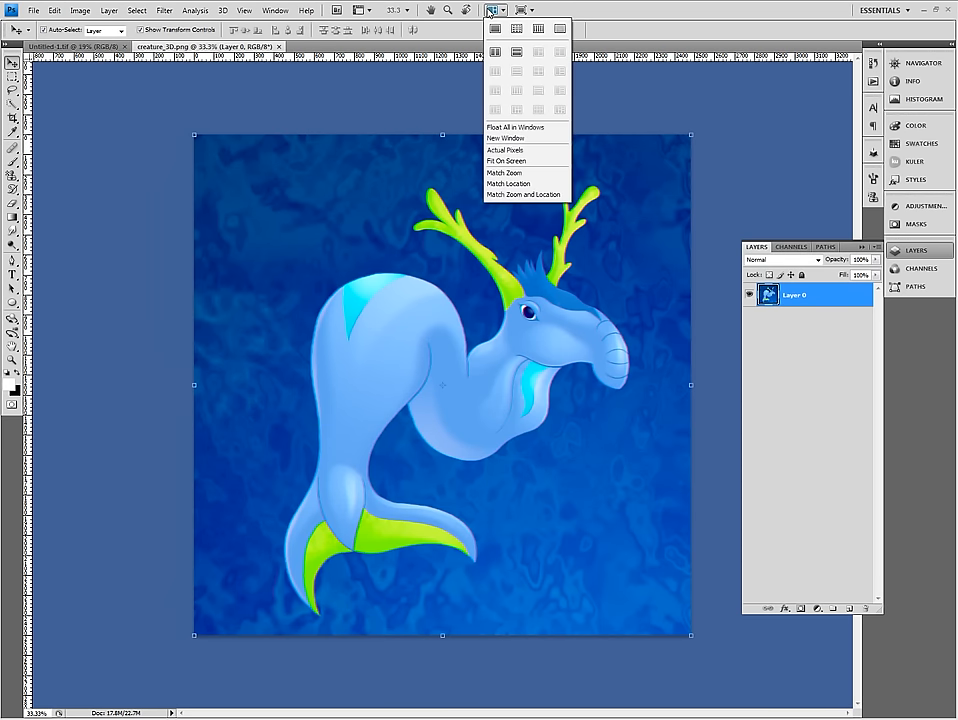
{"action": "left_click", "coordinate": [517, 52]}
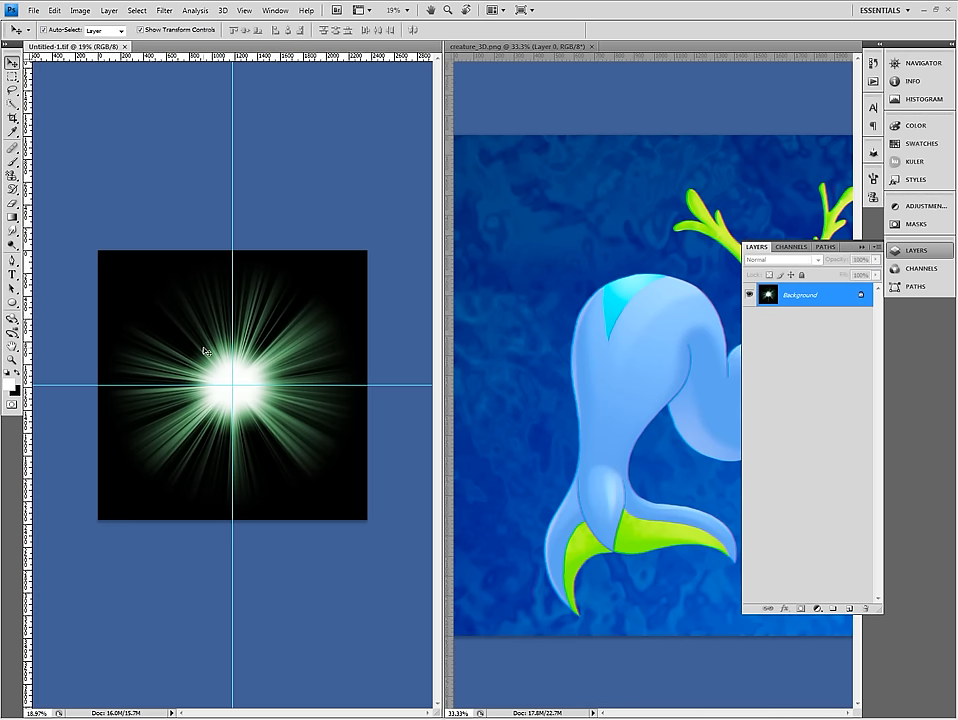
{"action": "mouse_move", "coordinate": [220, 367]}
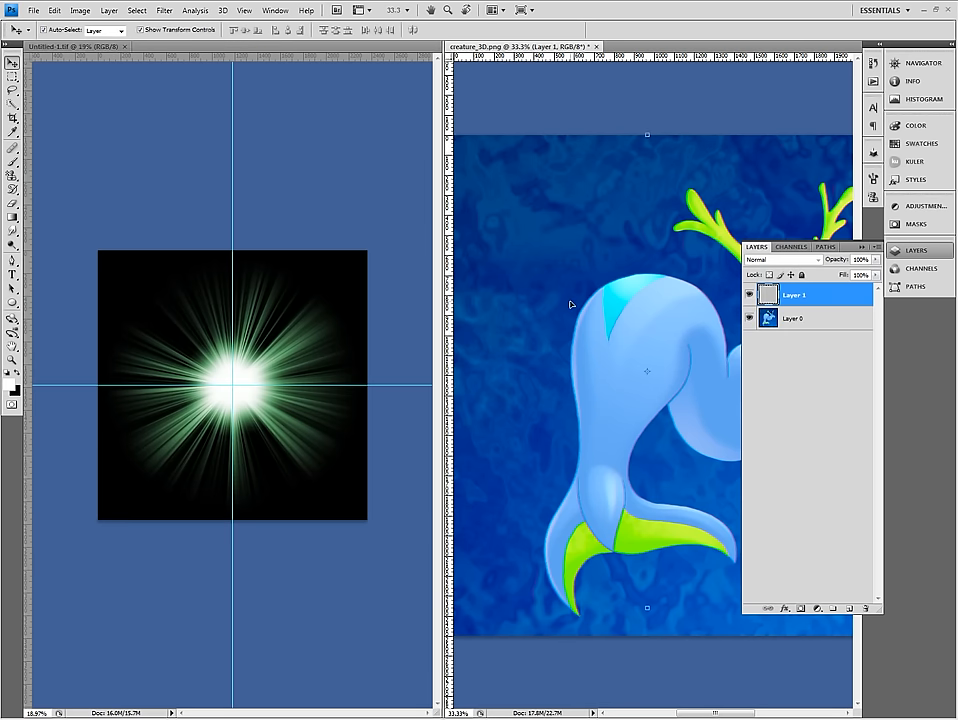
{"action": "left_click", "coordinate": [495, 10]}
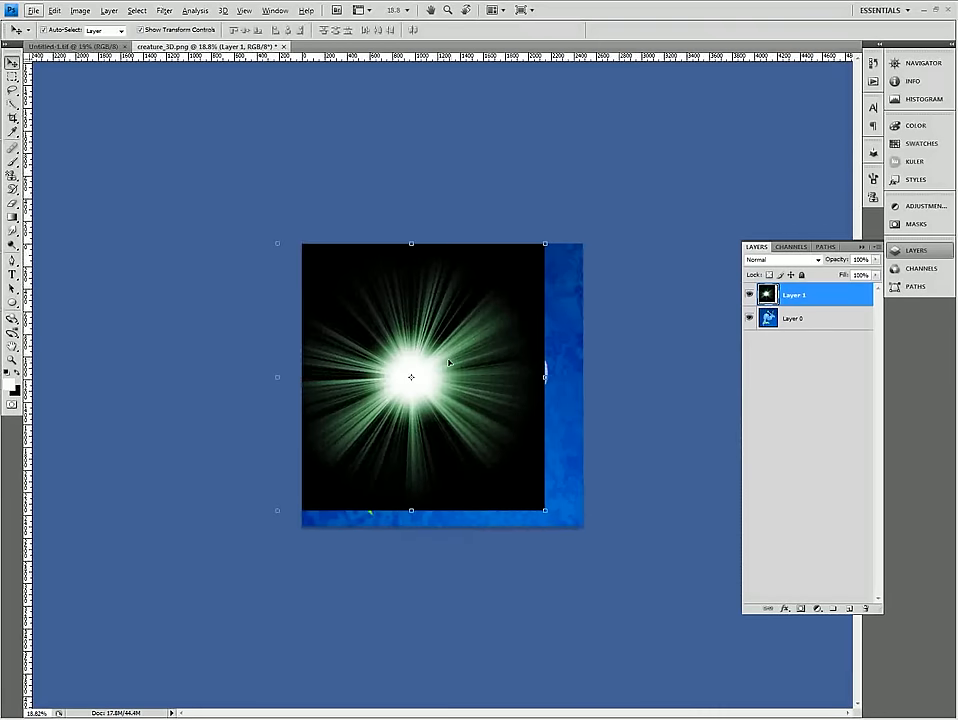
{"action": "left_click", "coordinate": [80, 10]}
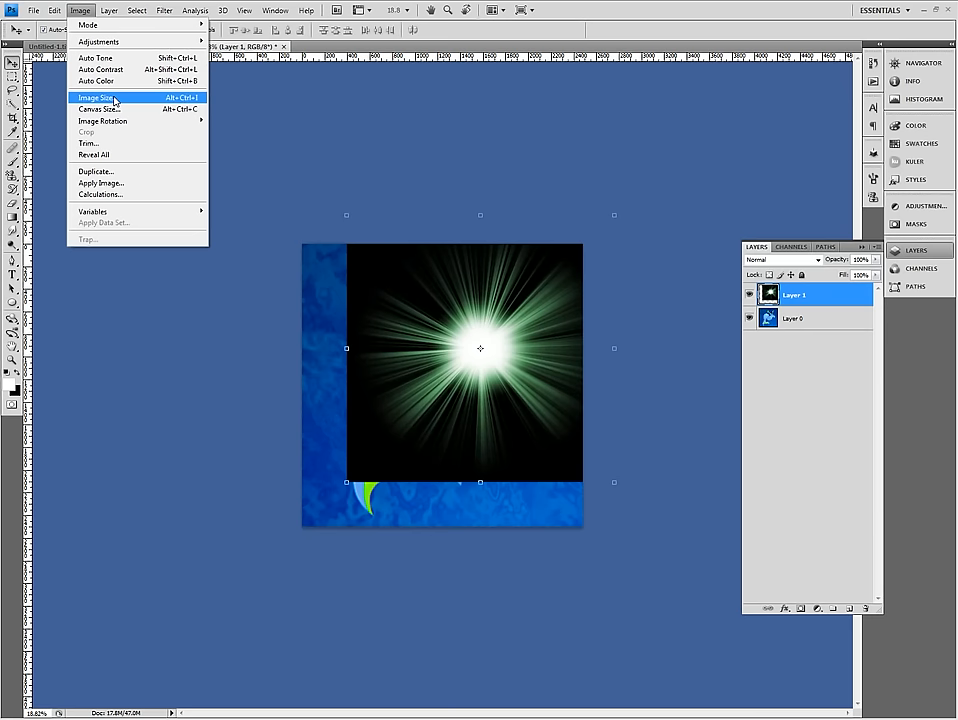
{"action": "left_click", "coordinate": [96, 97]}
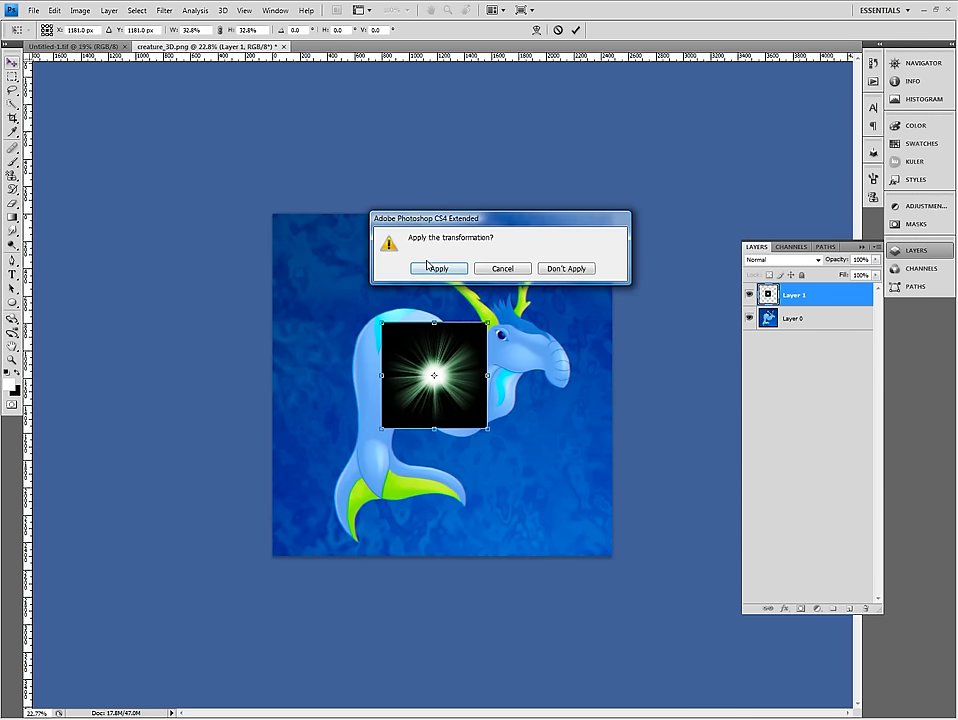
Commit the flare's scaling and move the Screen-blended glow just below the creature's snout
{"action": "left_click", "coordinate": [437, 268]}
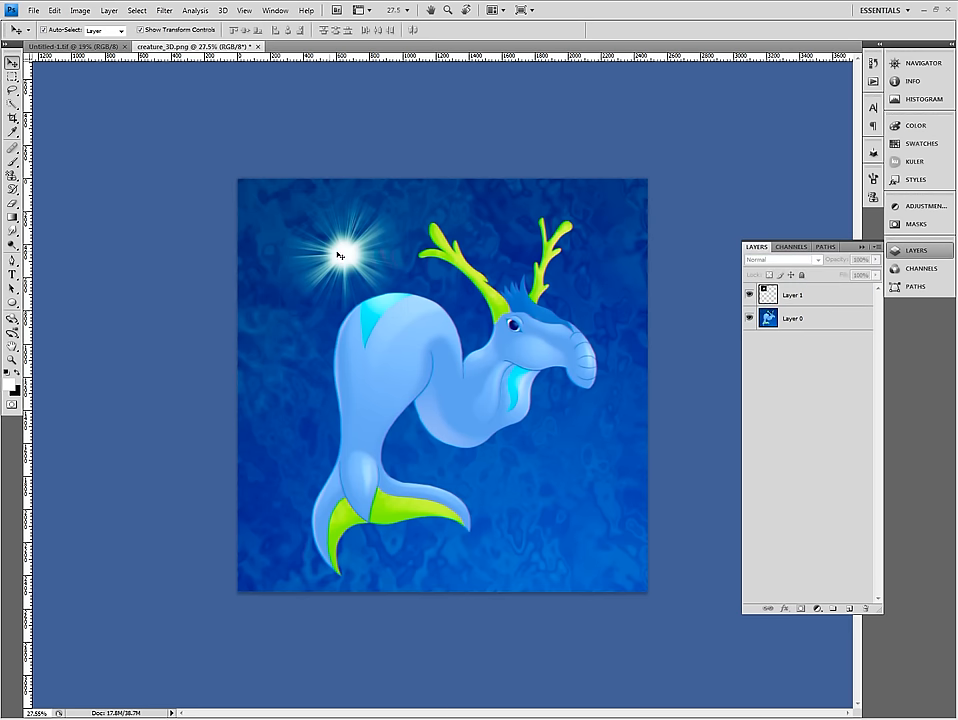
{"action": "left_click_drag", "start_coordinate": [343, 254], "coordinate": [560, 460]}
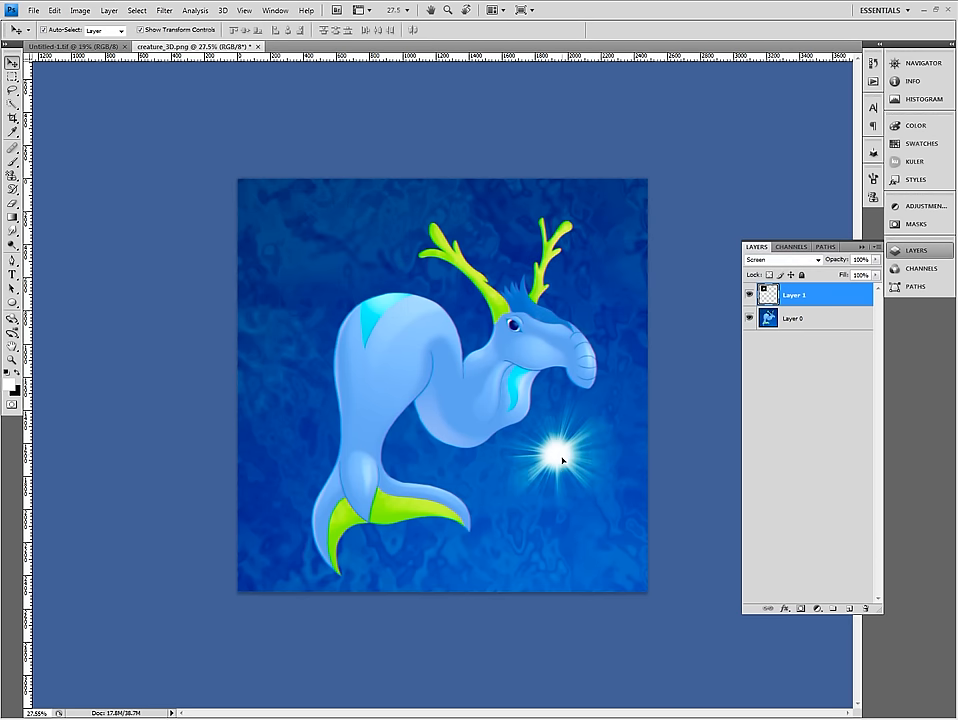